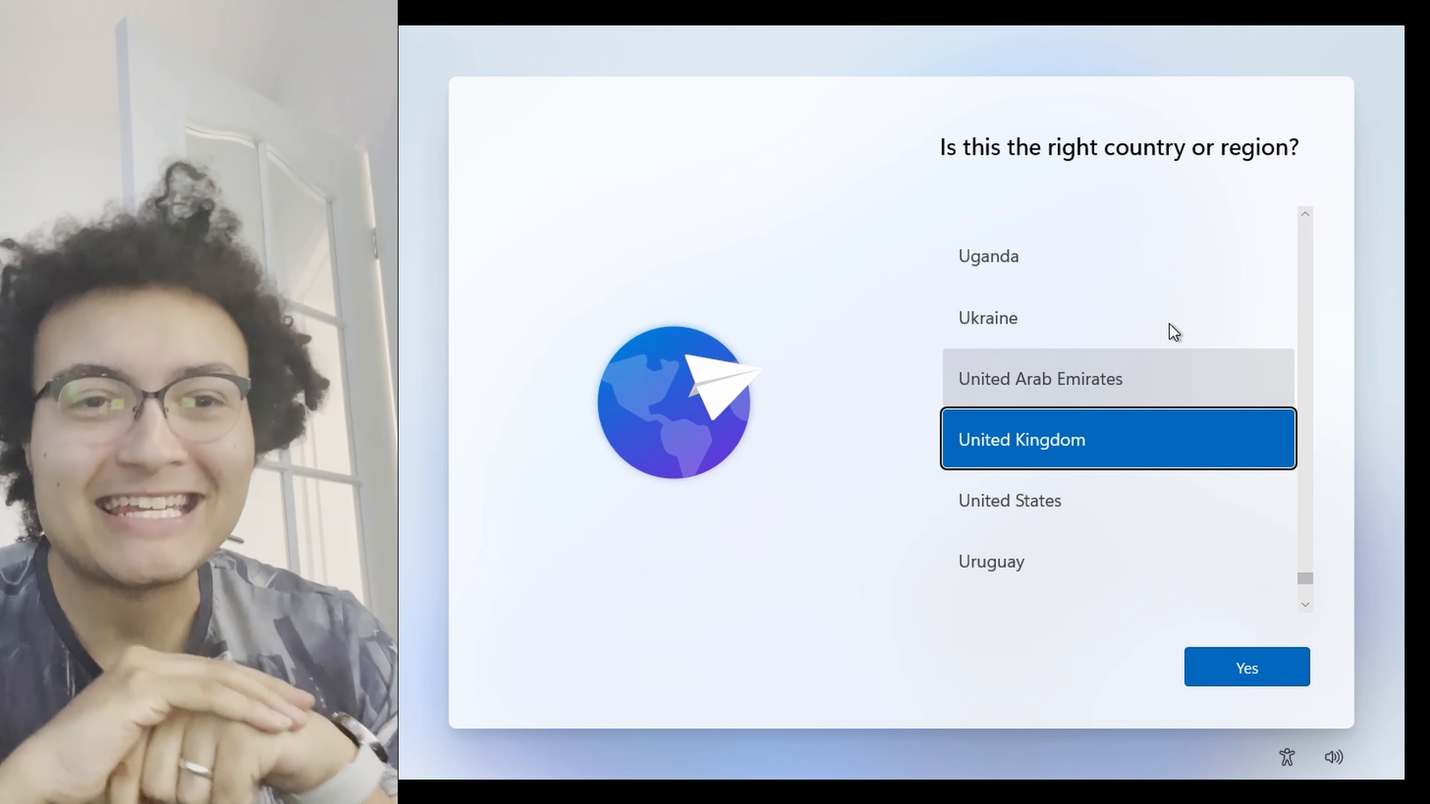
pyautogui.moveTo(1232, 617)
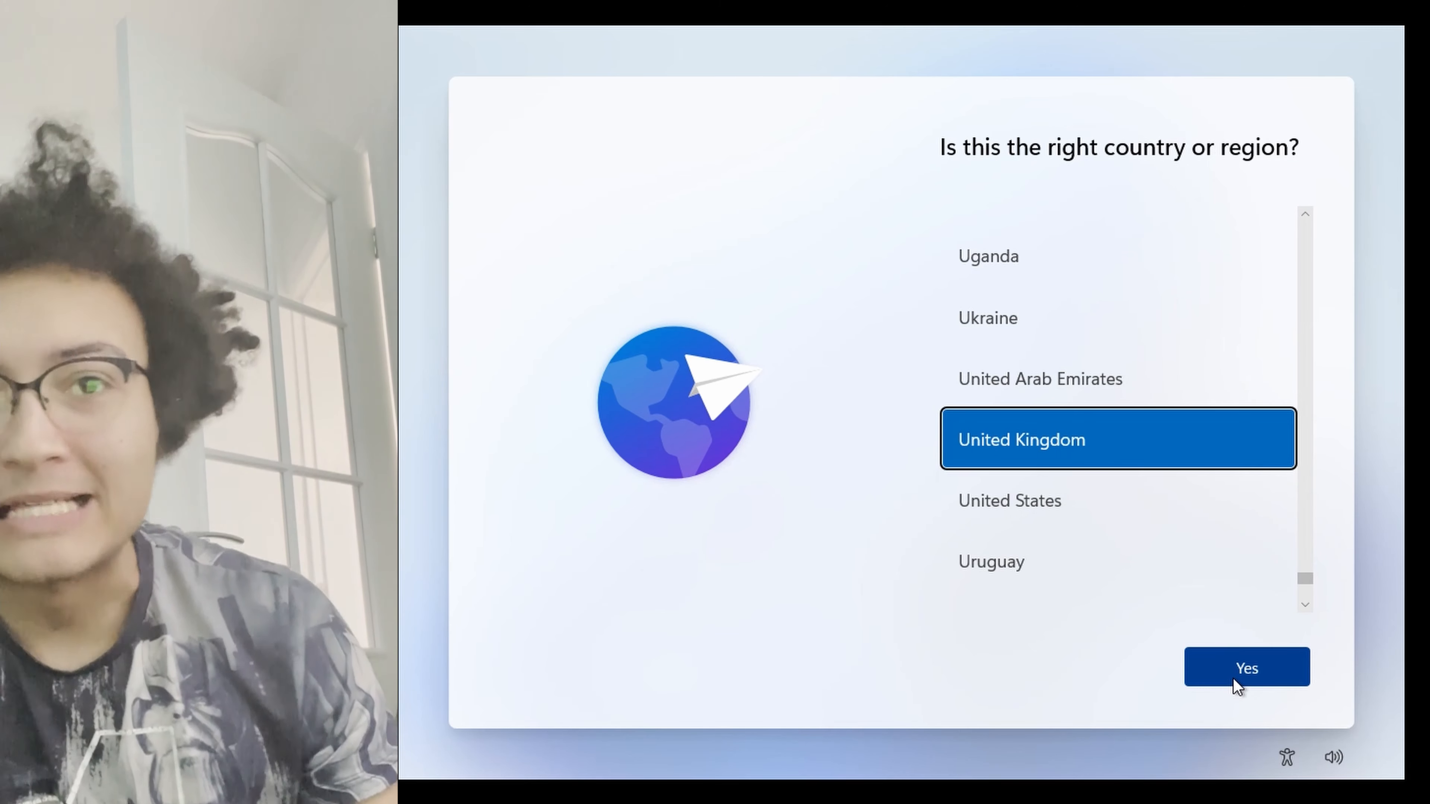
# - Confirm United Kingdom as region and keyboard layout, skipping a second layout
pyautogui.click(1246, 668)
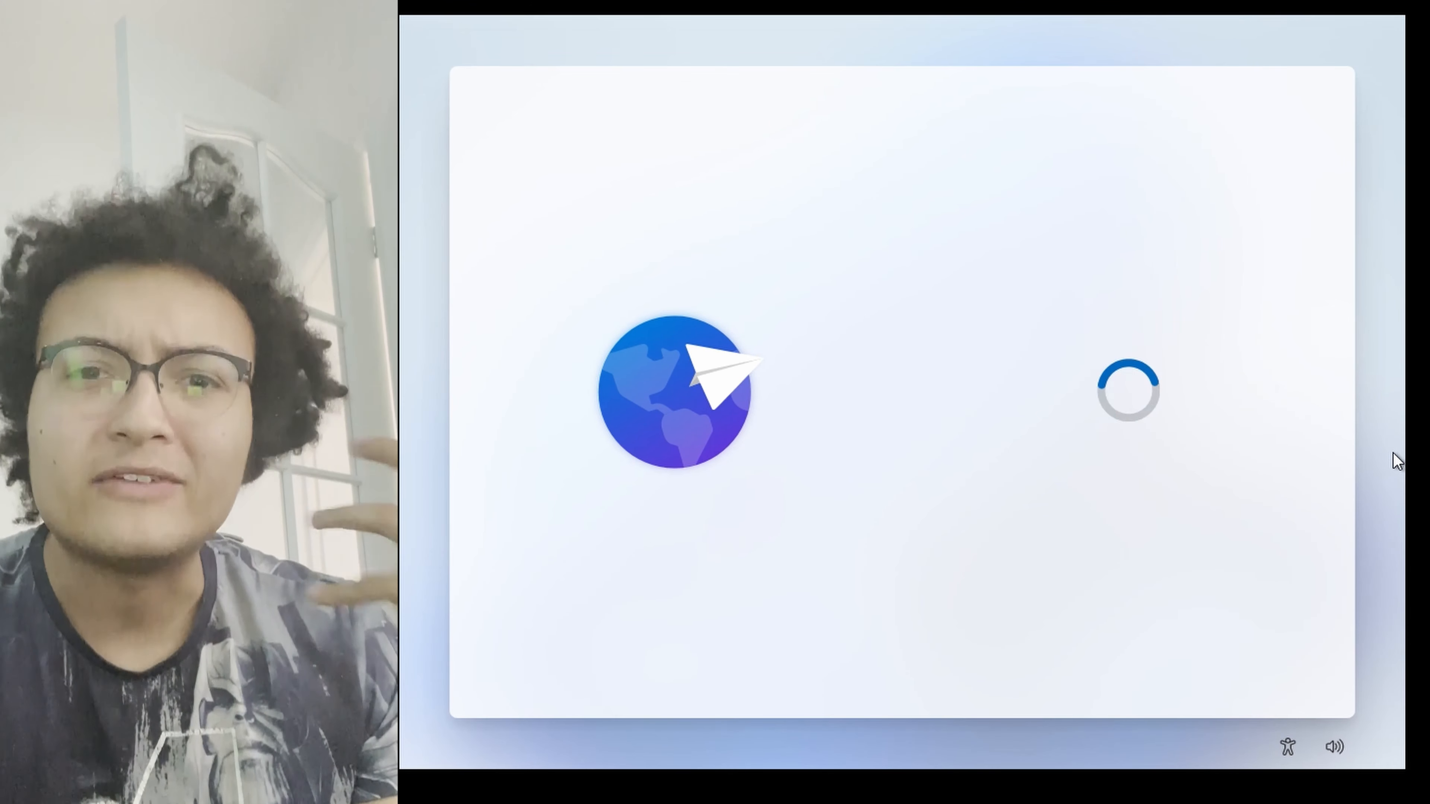
pyautogui.moveTo(523, 149)
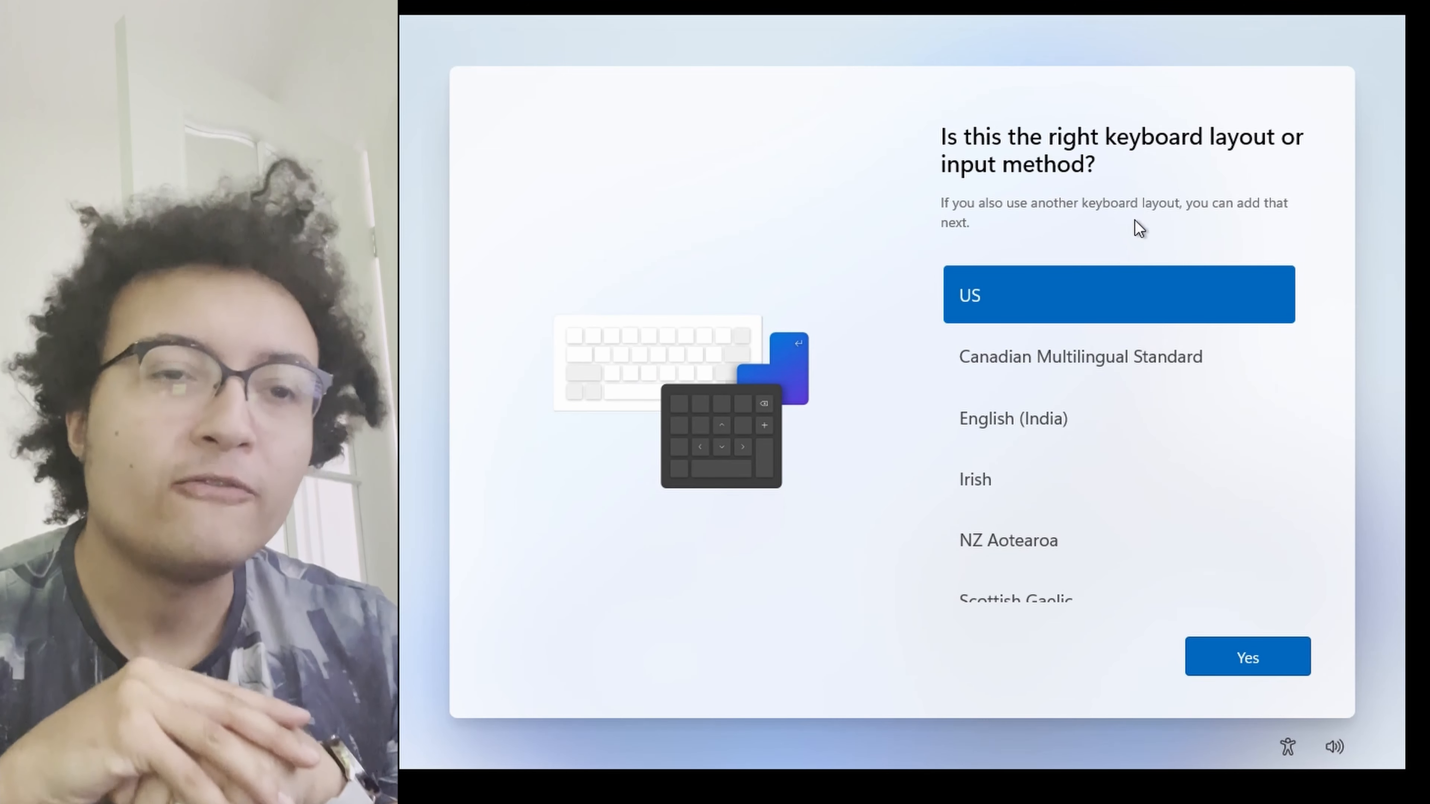
pyautogui.scroll(-3)
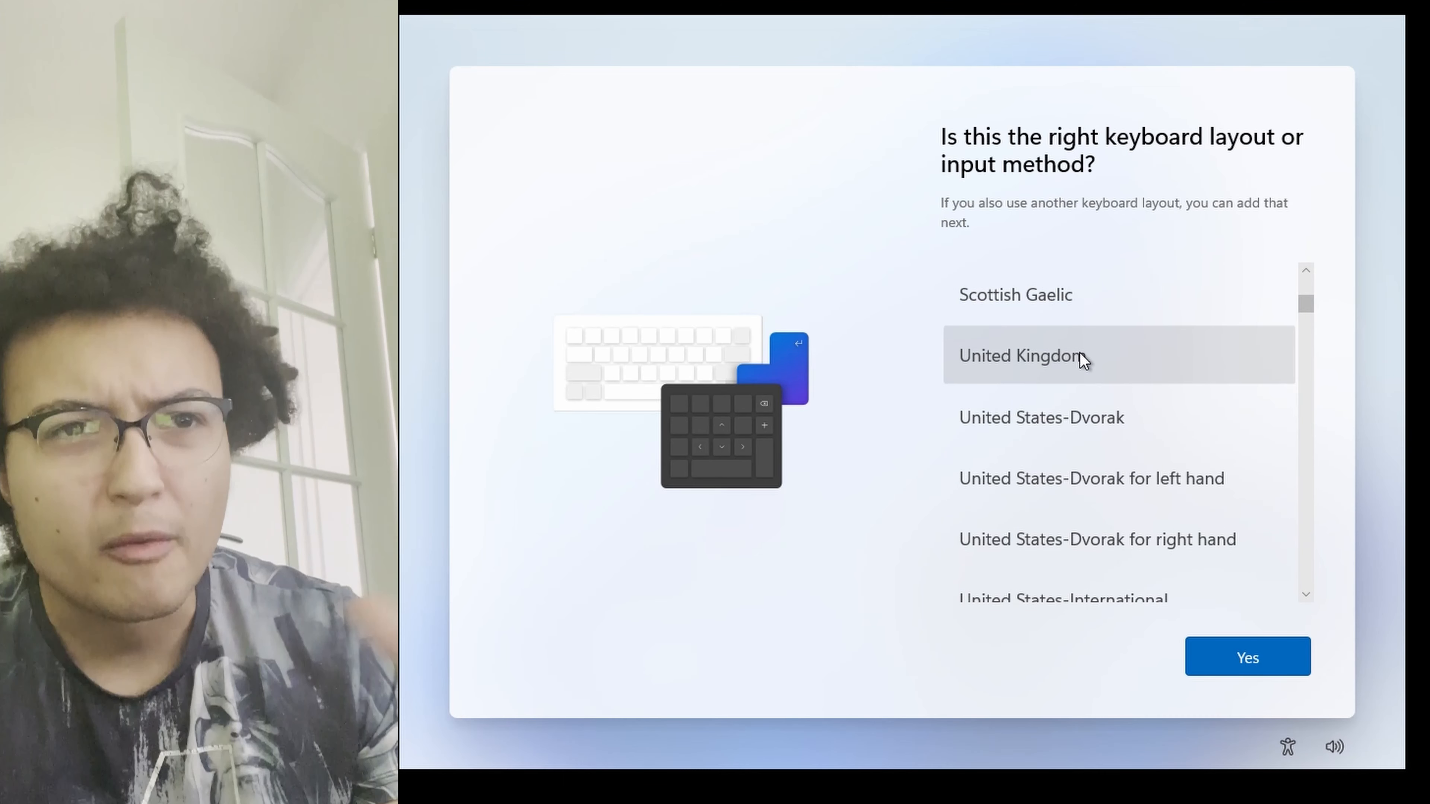
pyautogui.click(1021, 354)
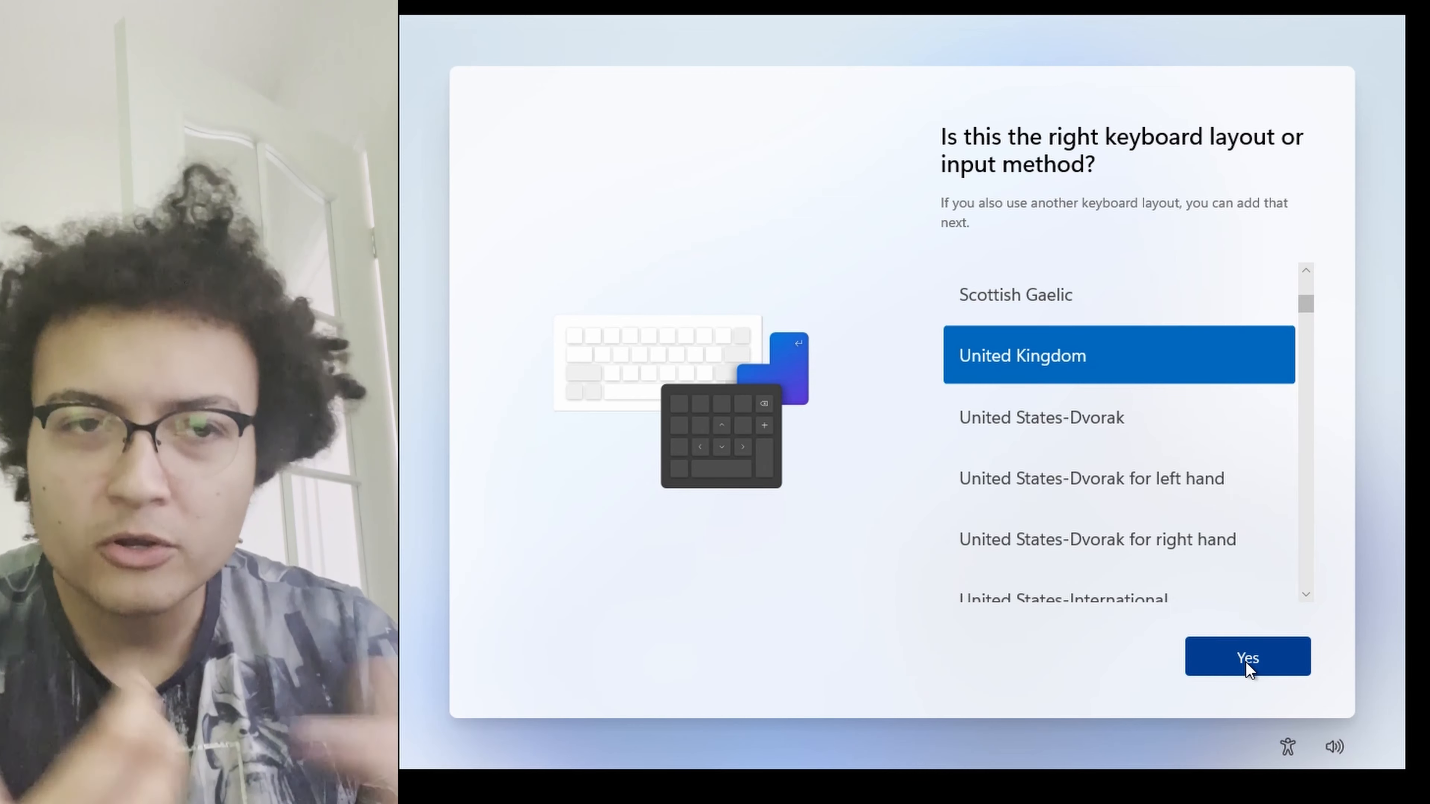
pyautogui.click(1246, 657)
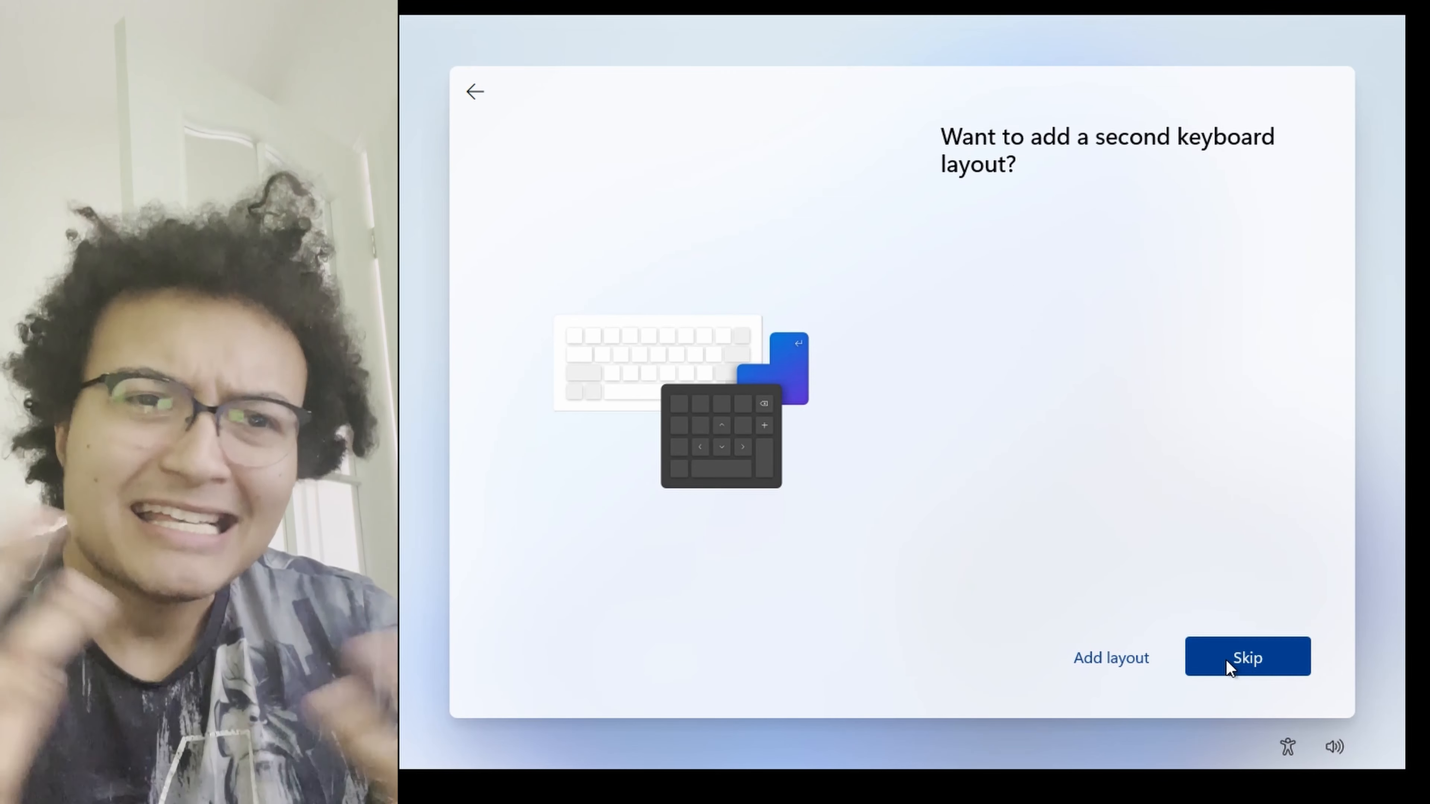
pyautogui.click(1246, 657)
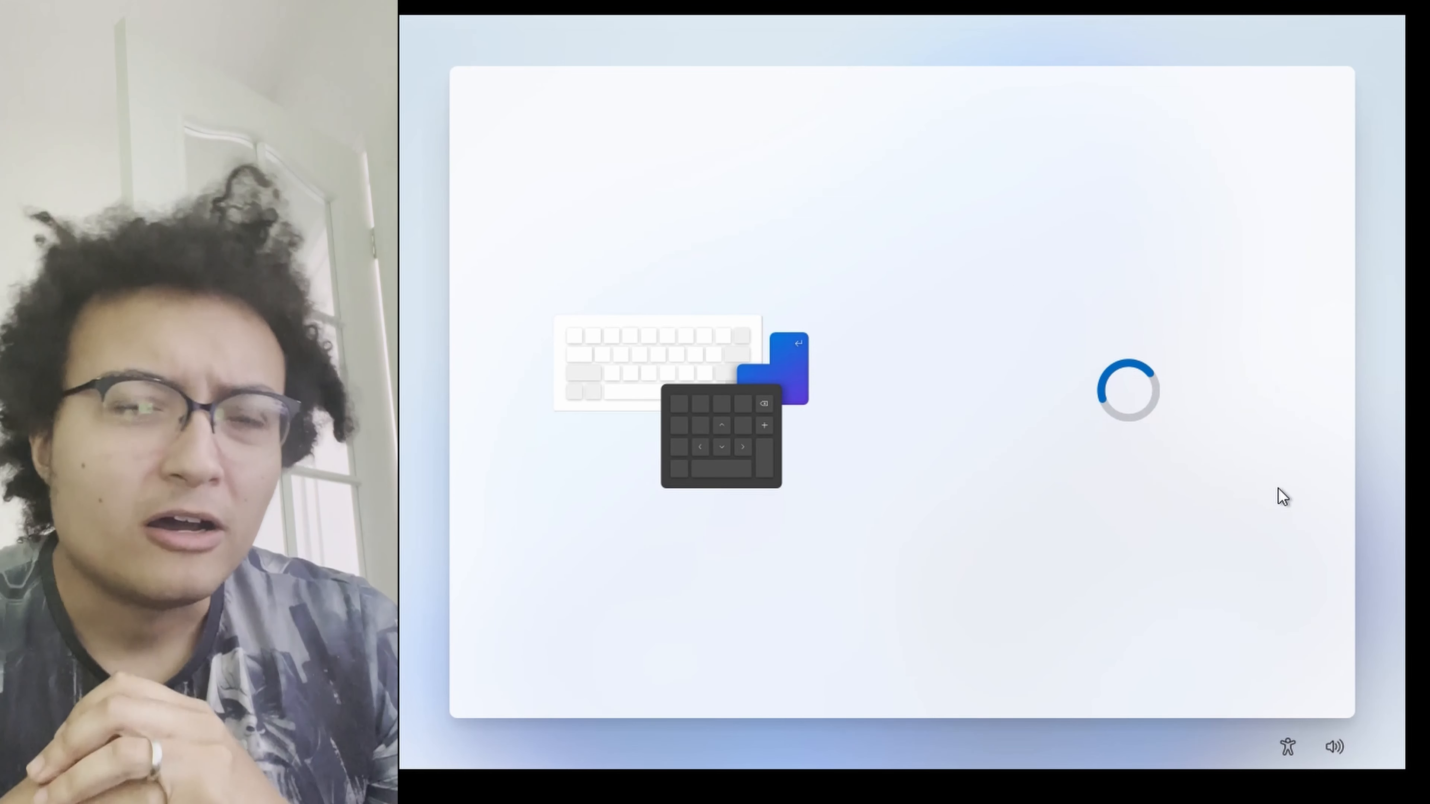
pyautogui.moveTo(1358, 444)
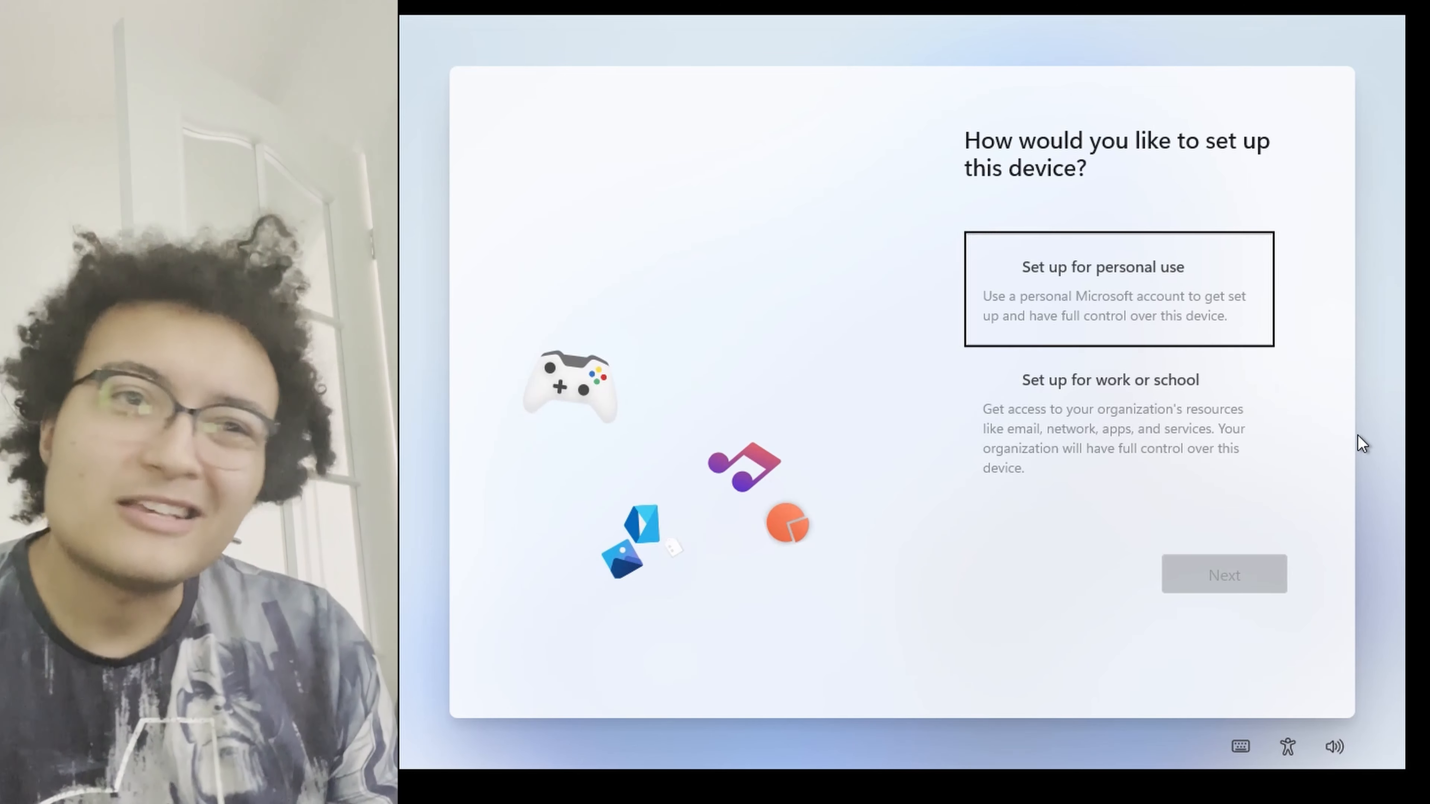
# - Choose personal use, then an offline account with the limited experience
pyautogui.click(1117, 290)
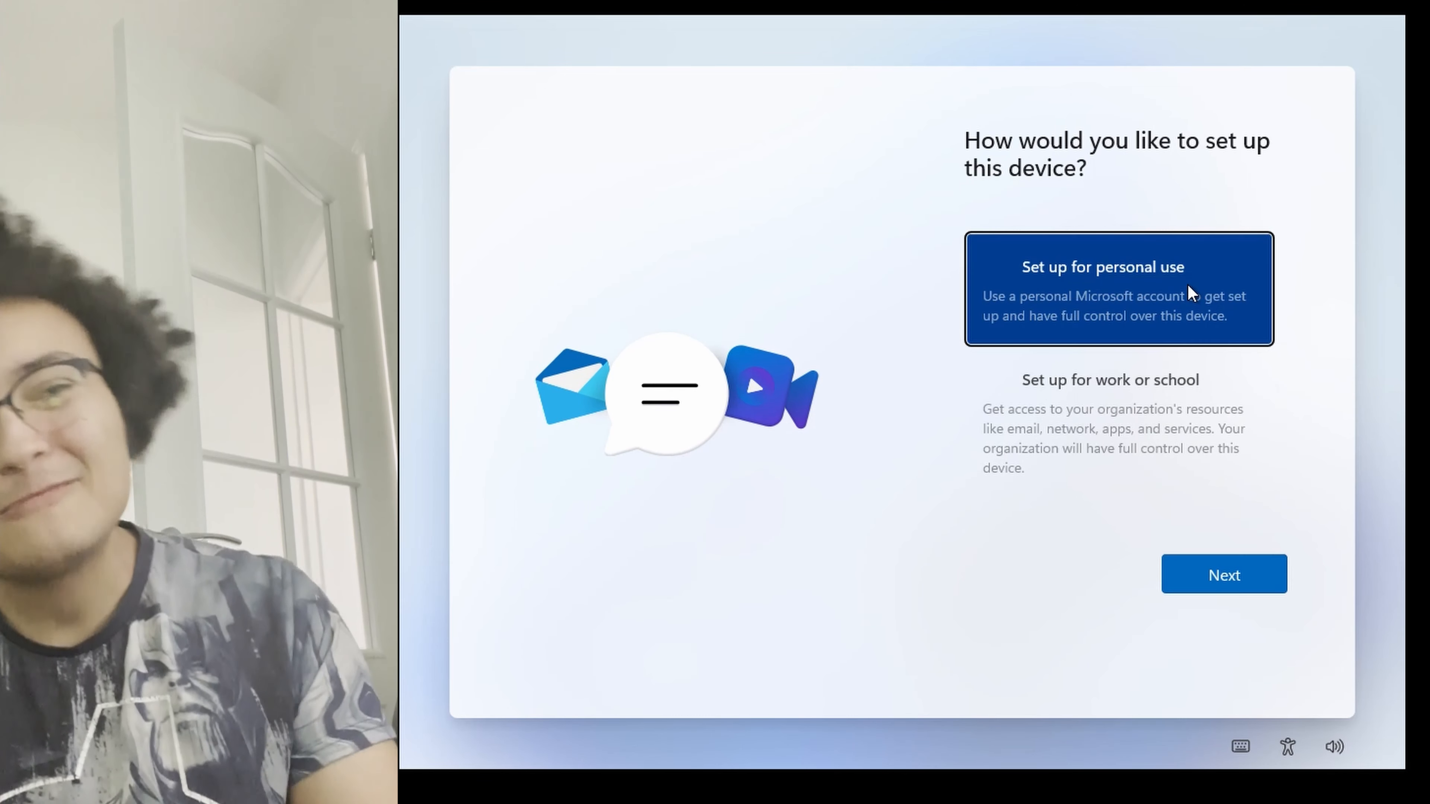
pyautogui.click(1222, 574)
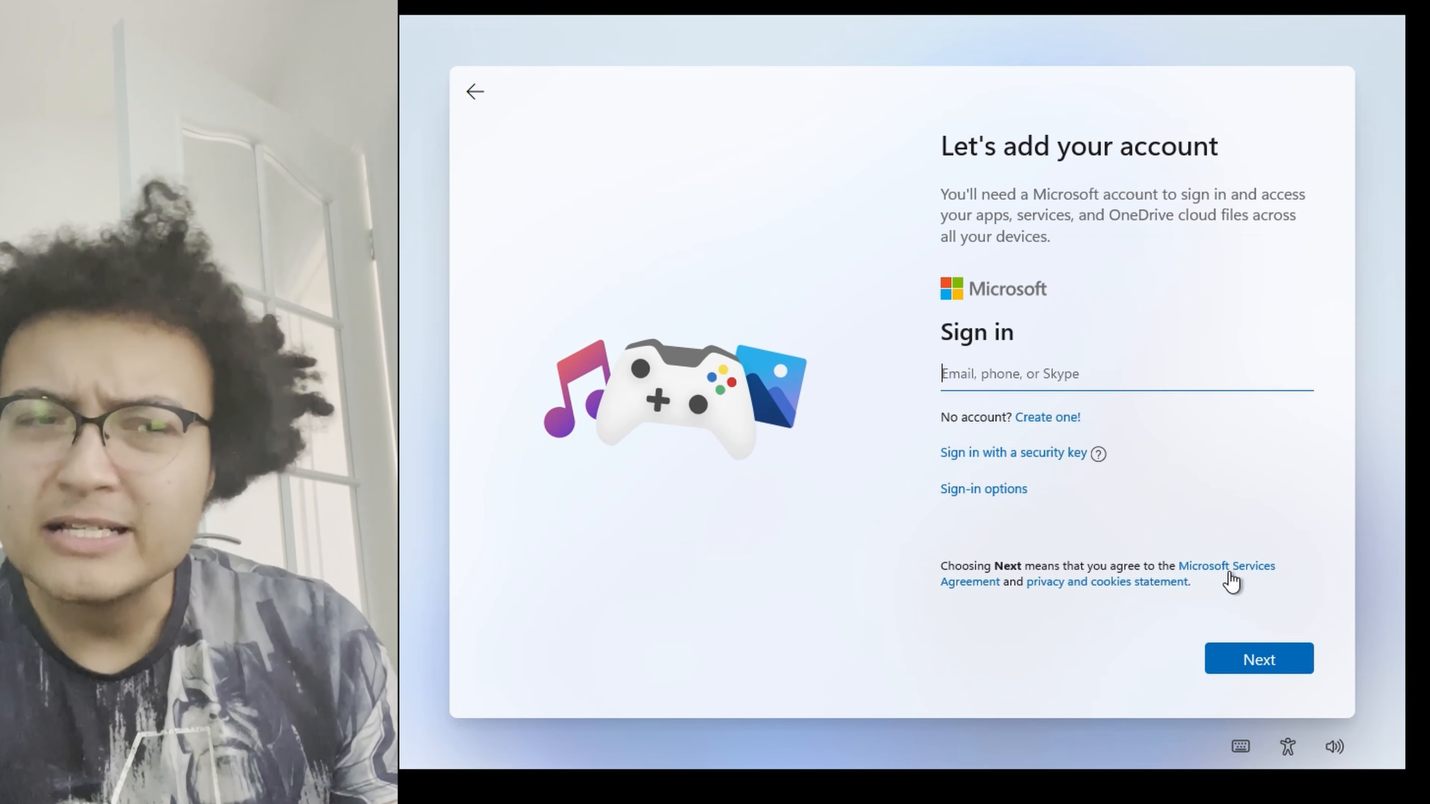
pyautogui.moveTo(990, 484)
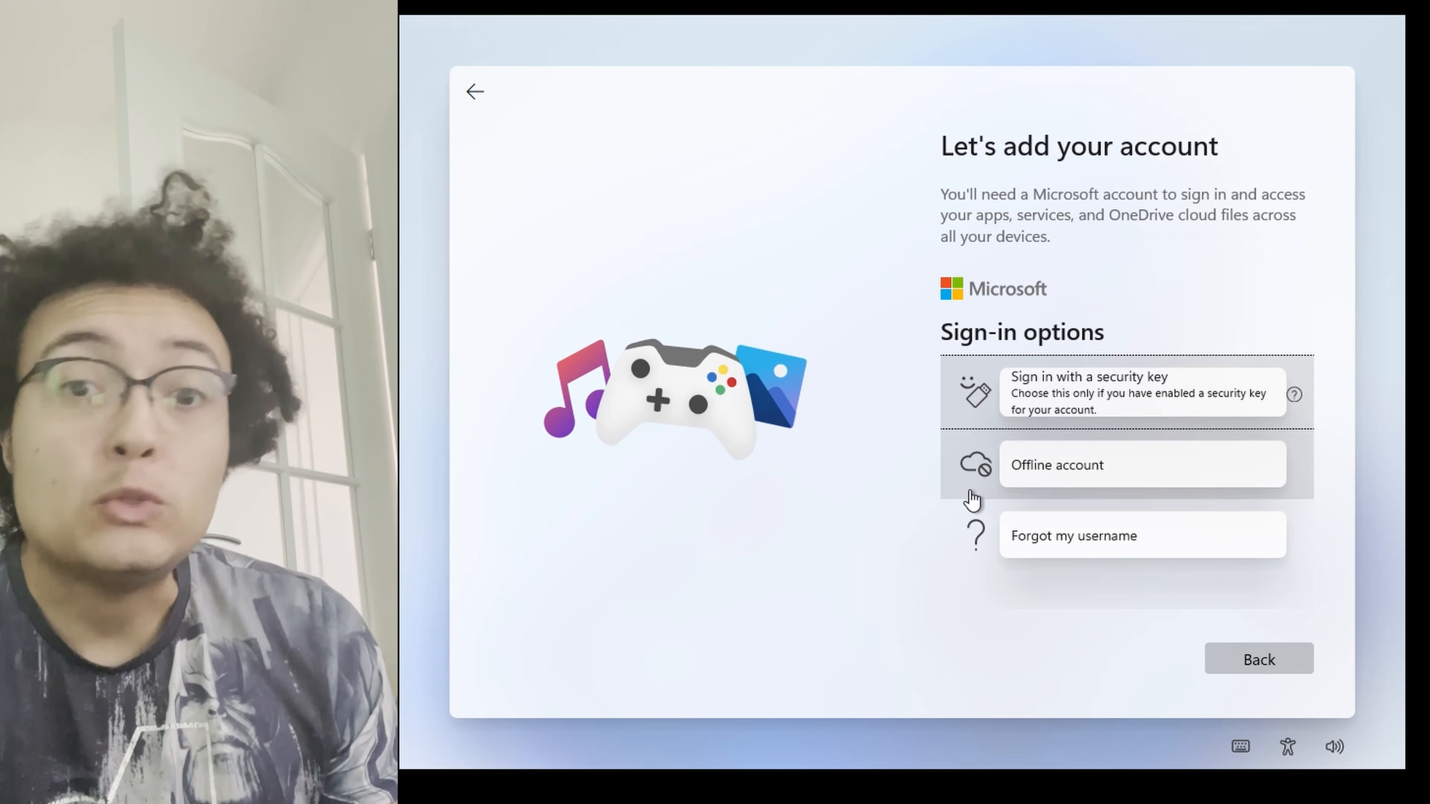
pyautogui.click(1142, 464)
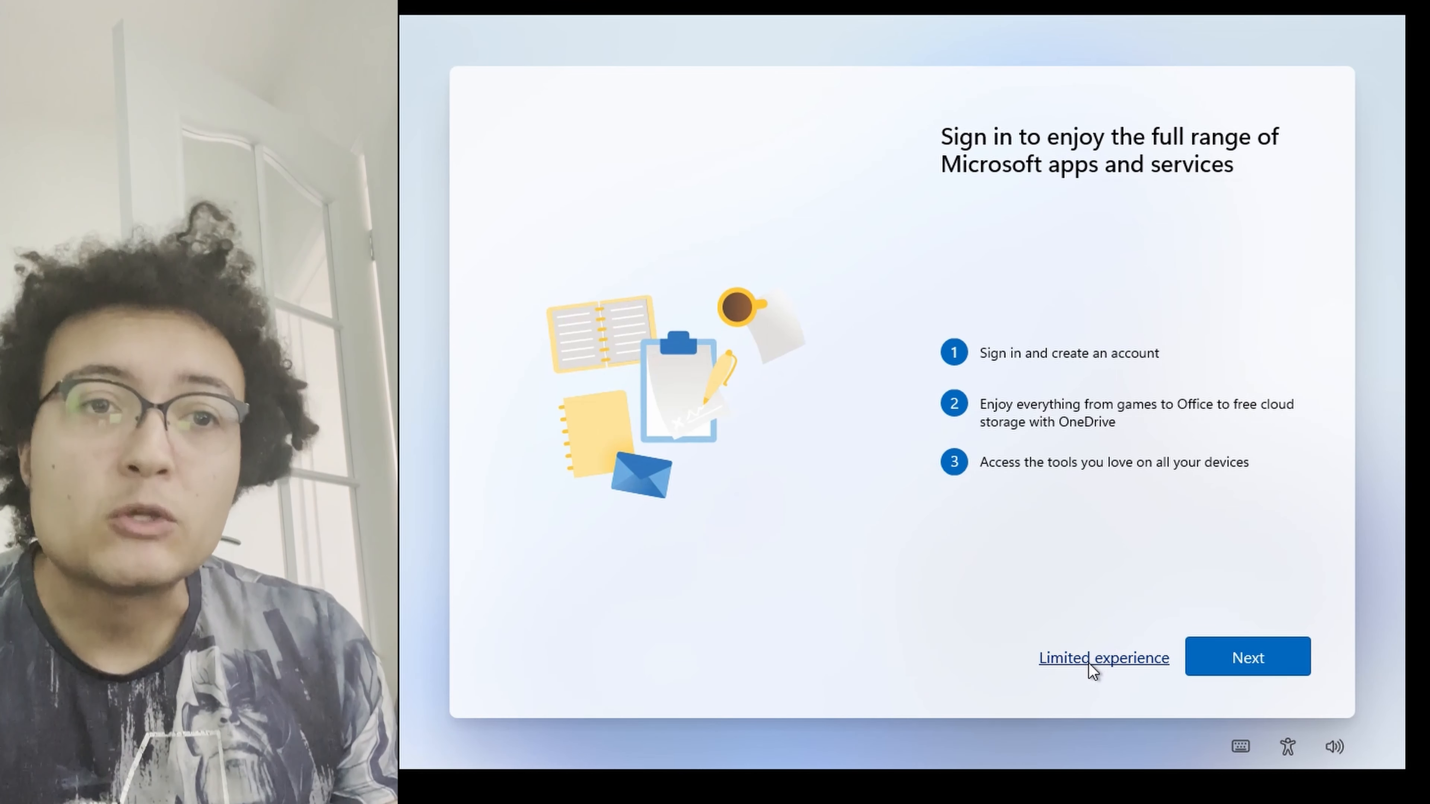
pyautogui.click(1102, 658)
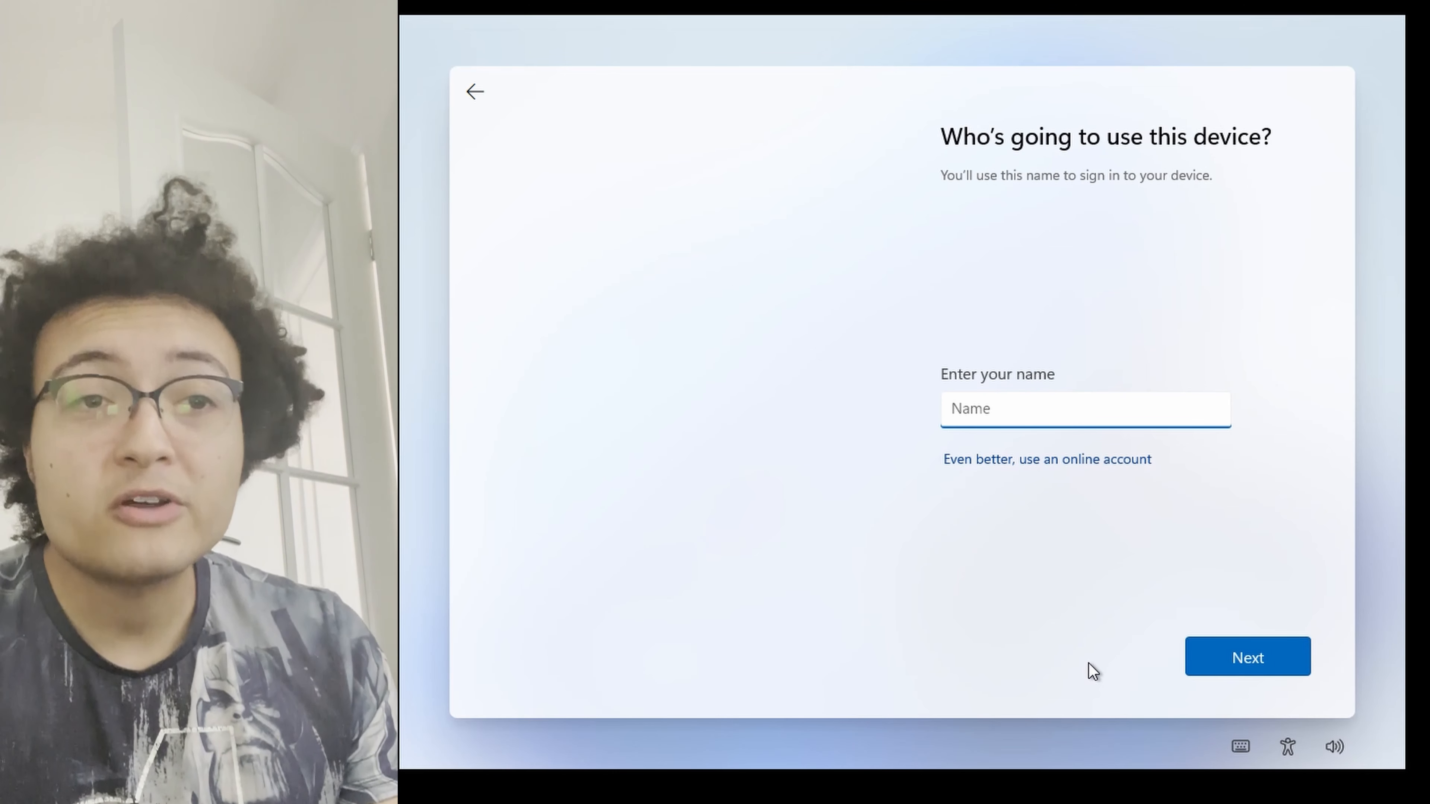
# - Create the local user 'teksta' with a password entered and confirmed
pyautogui.write('teks')
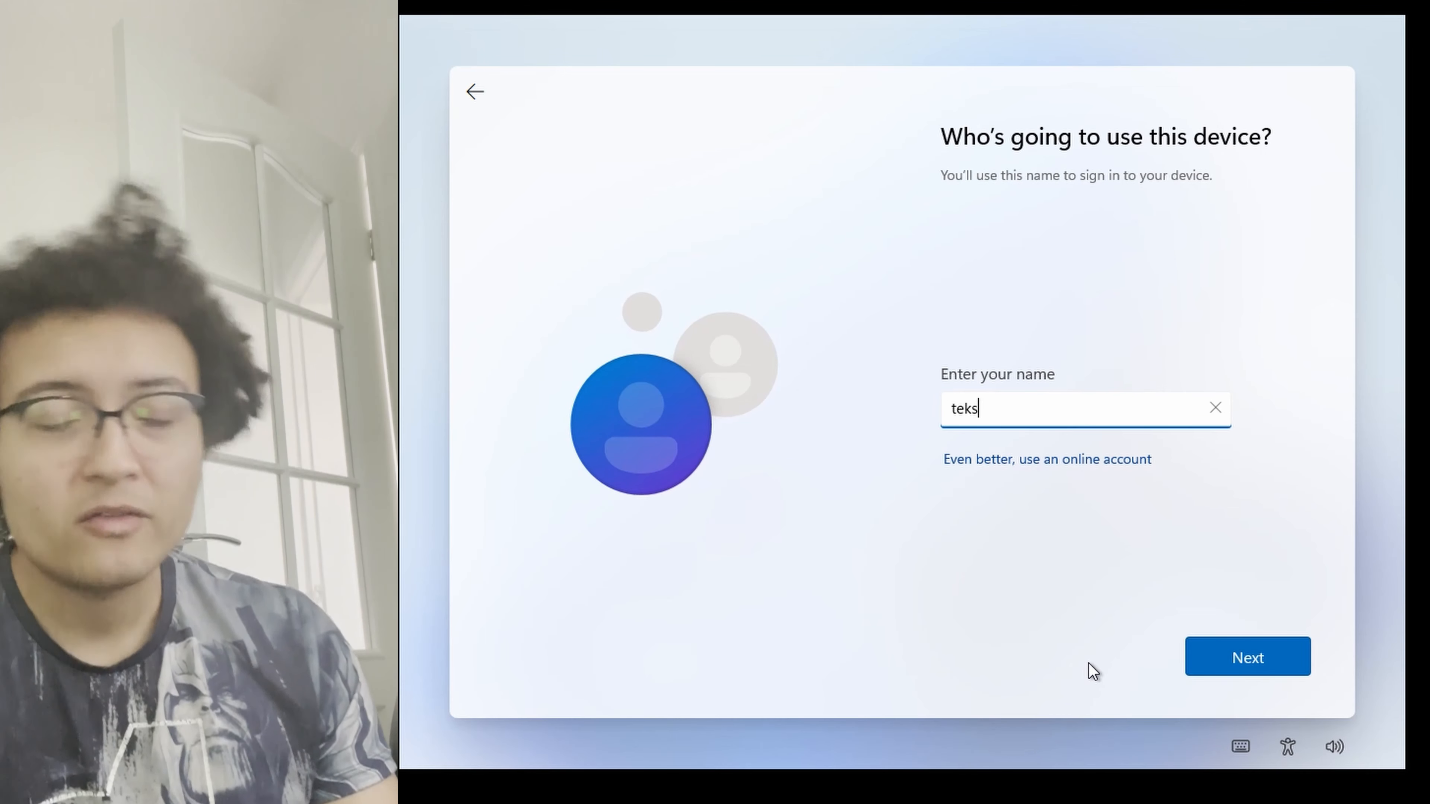
pyautogui.write('ta')
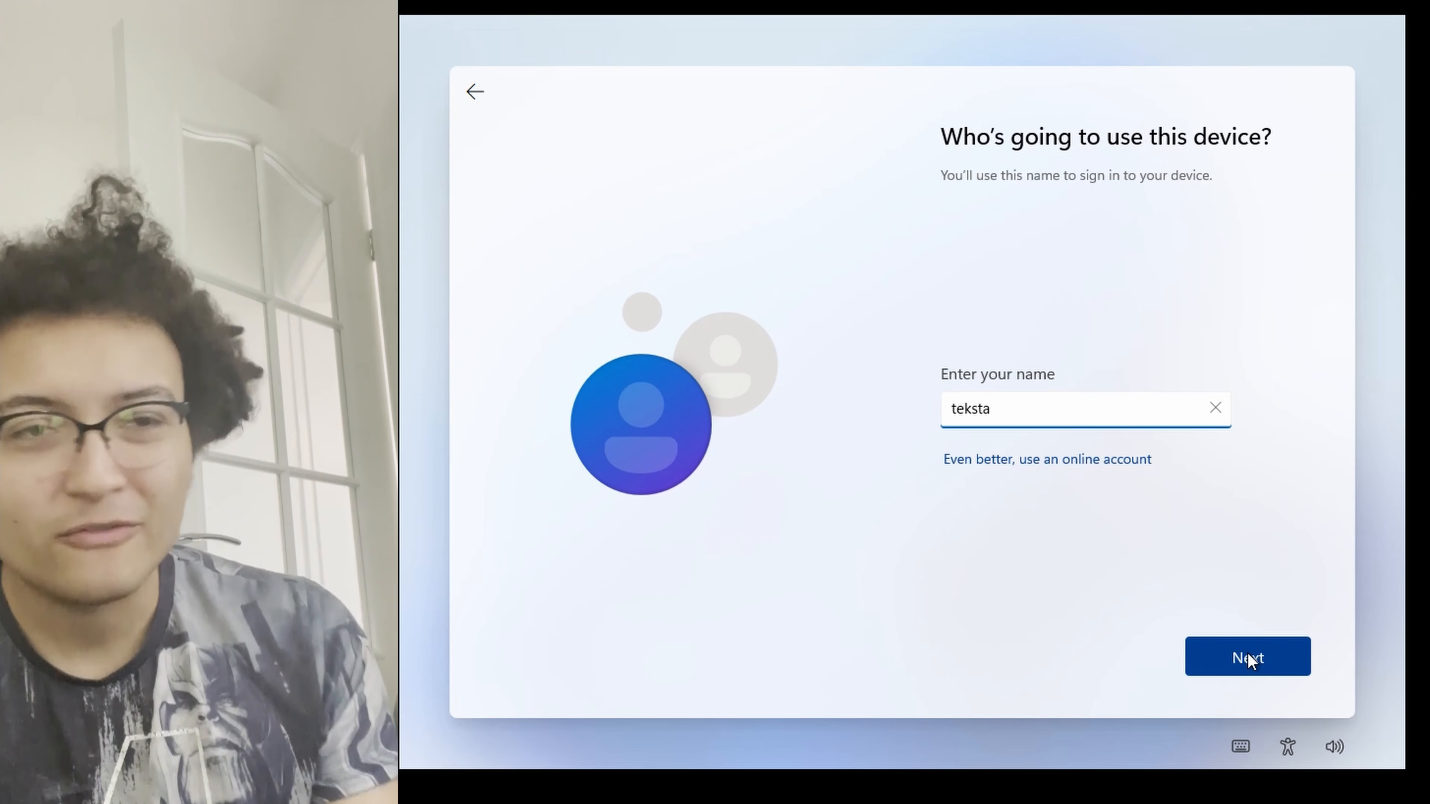
pyautogui.click(1247, 656)
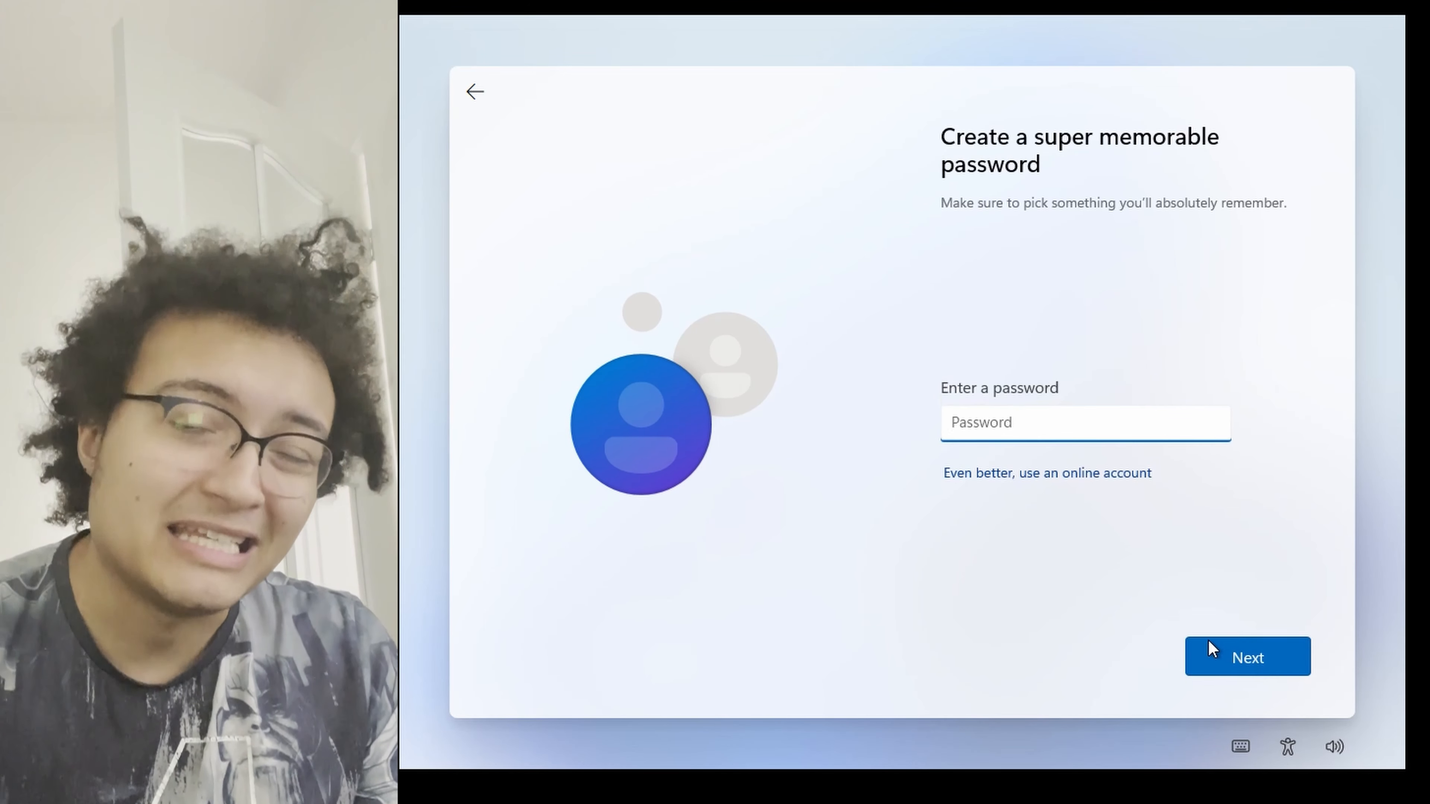
pyautogui.write('•••')
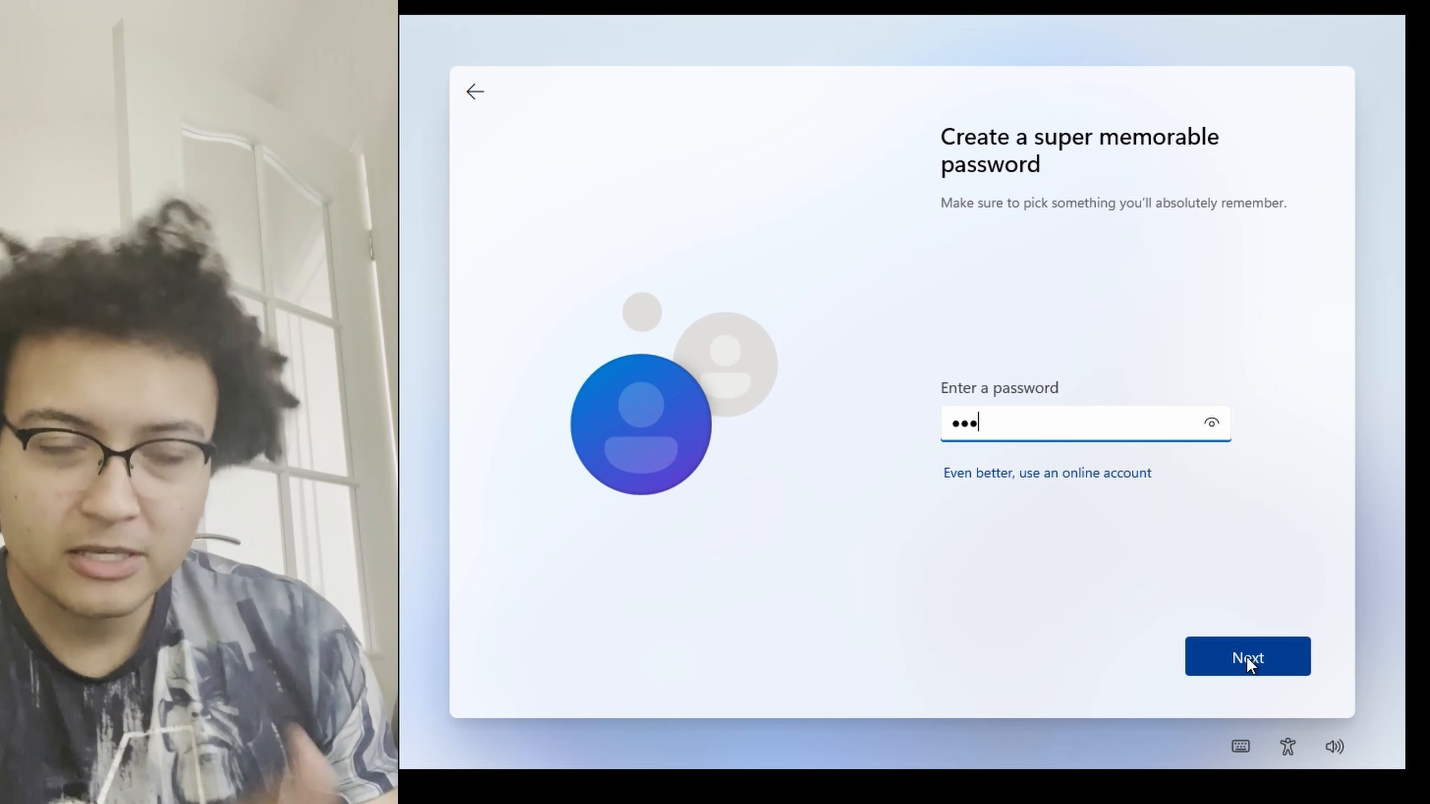
pyautogui.click(1246, 657)
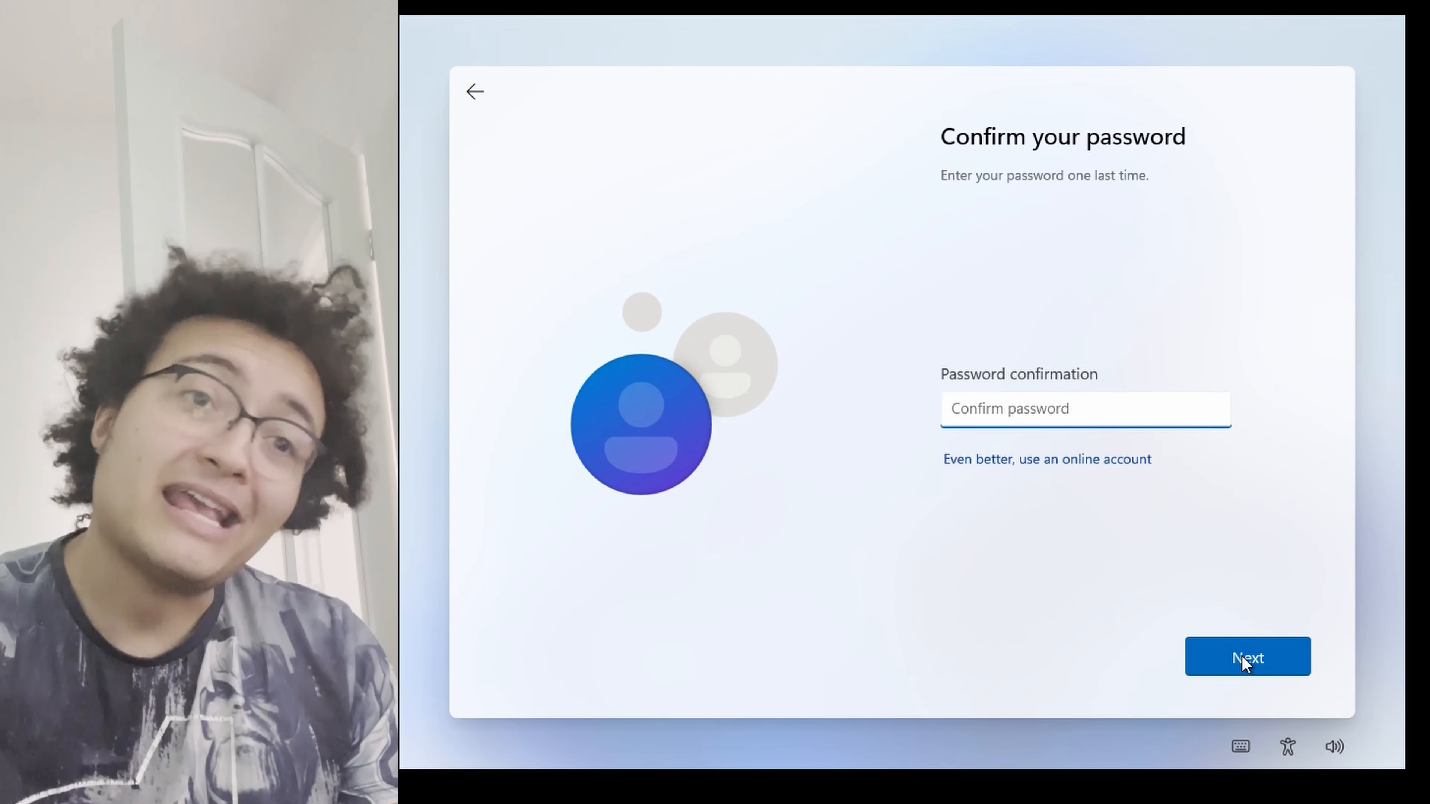
pyautogui.write('•••')
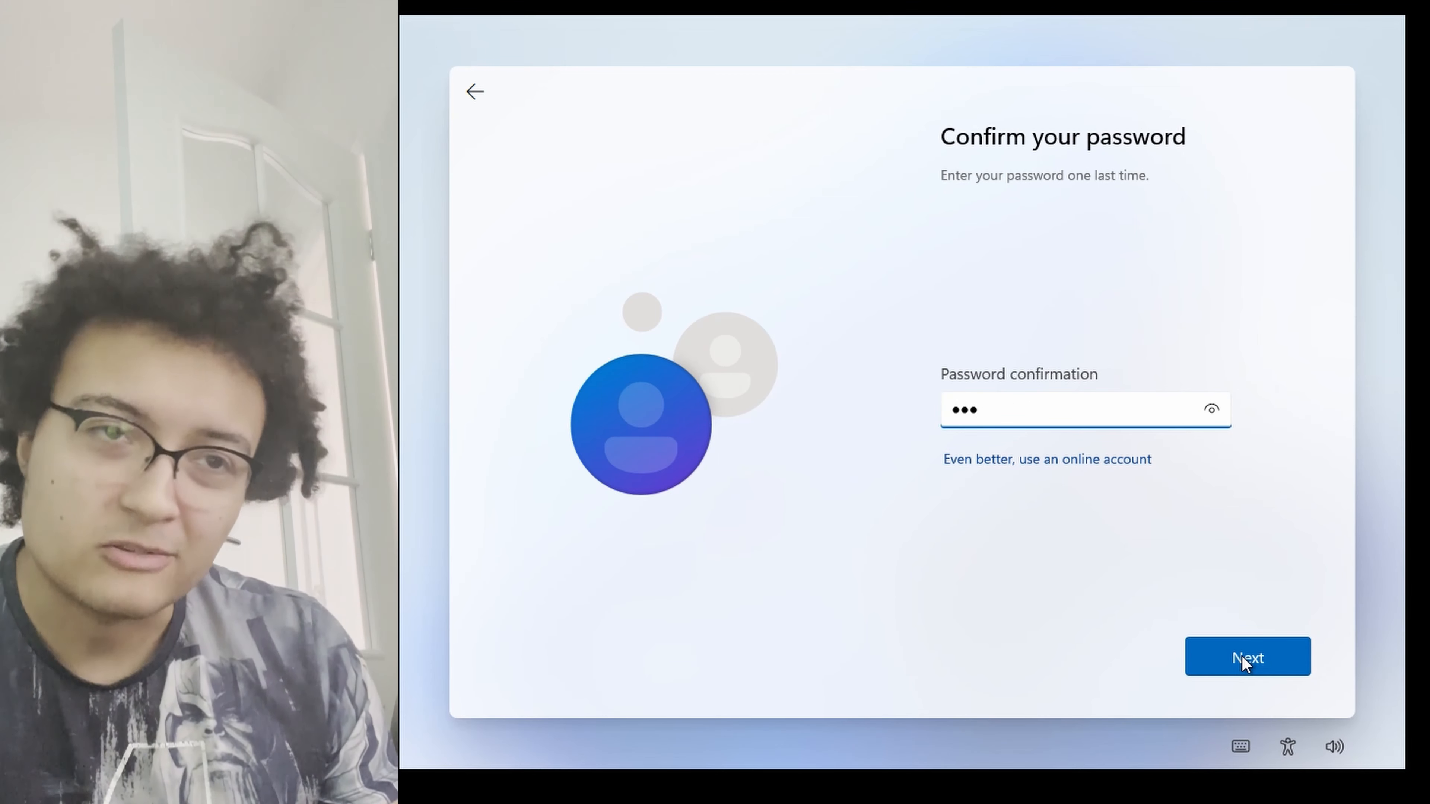
pyautogui.click(1247, 657)
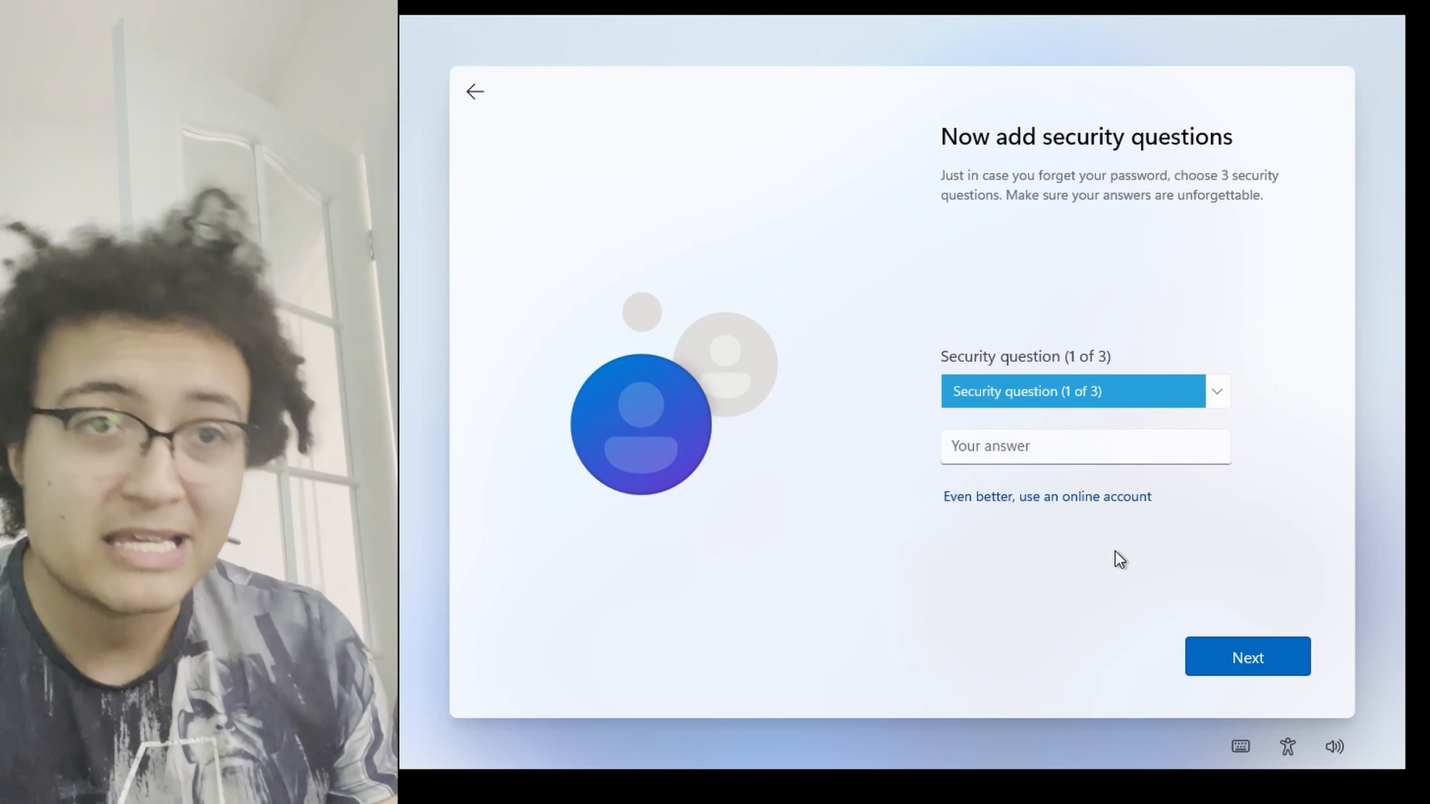
pyautogui.moveTo(1194, 393)
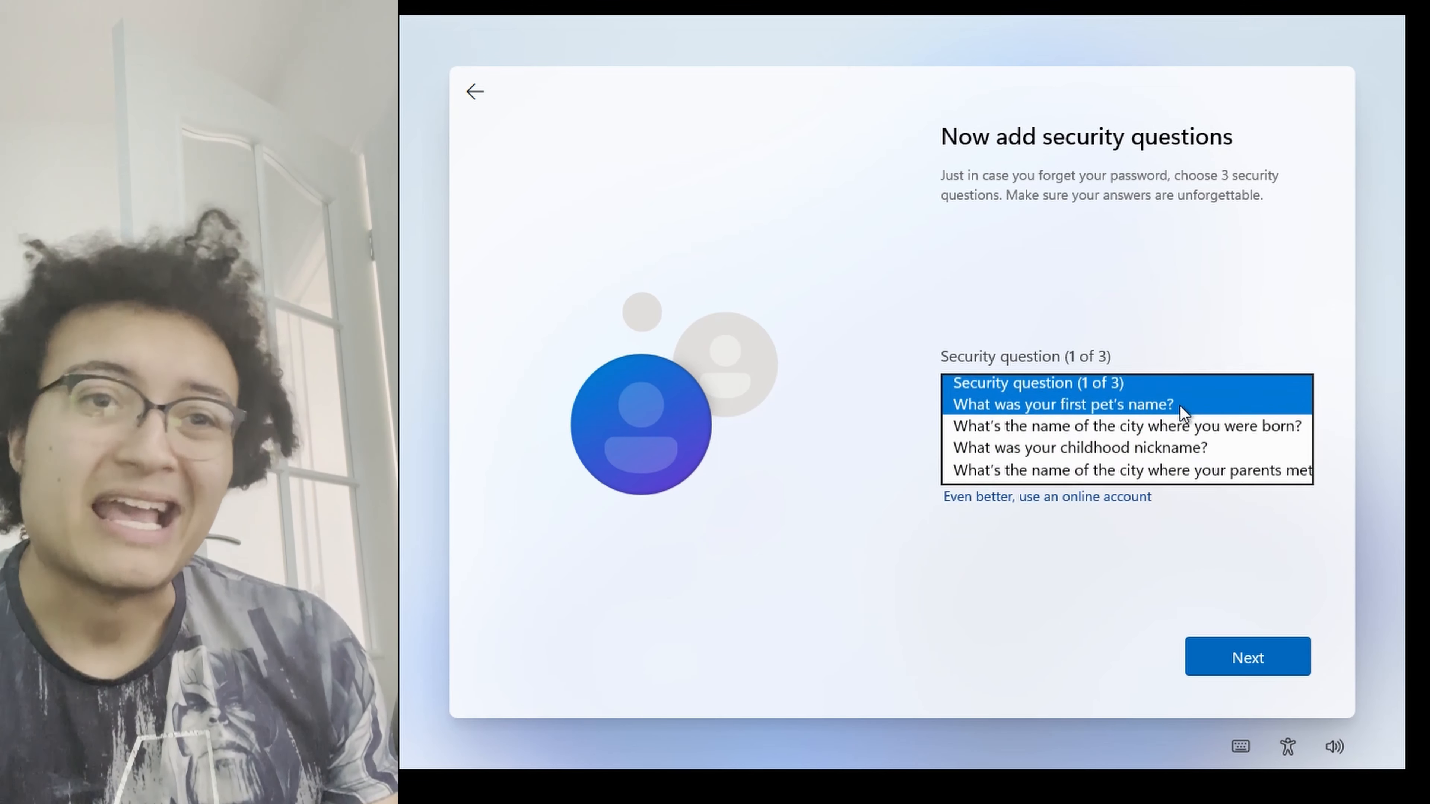
pyautogui.click(1061, 404)
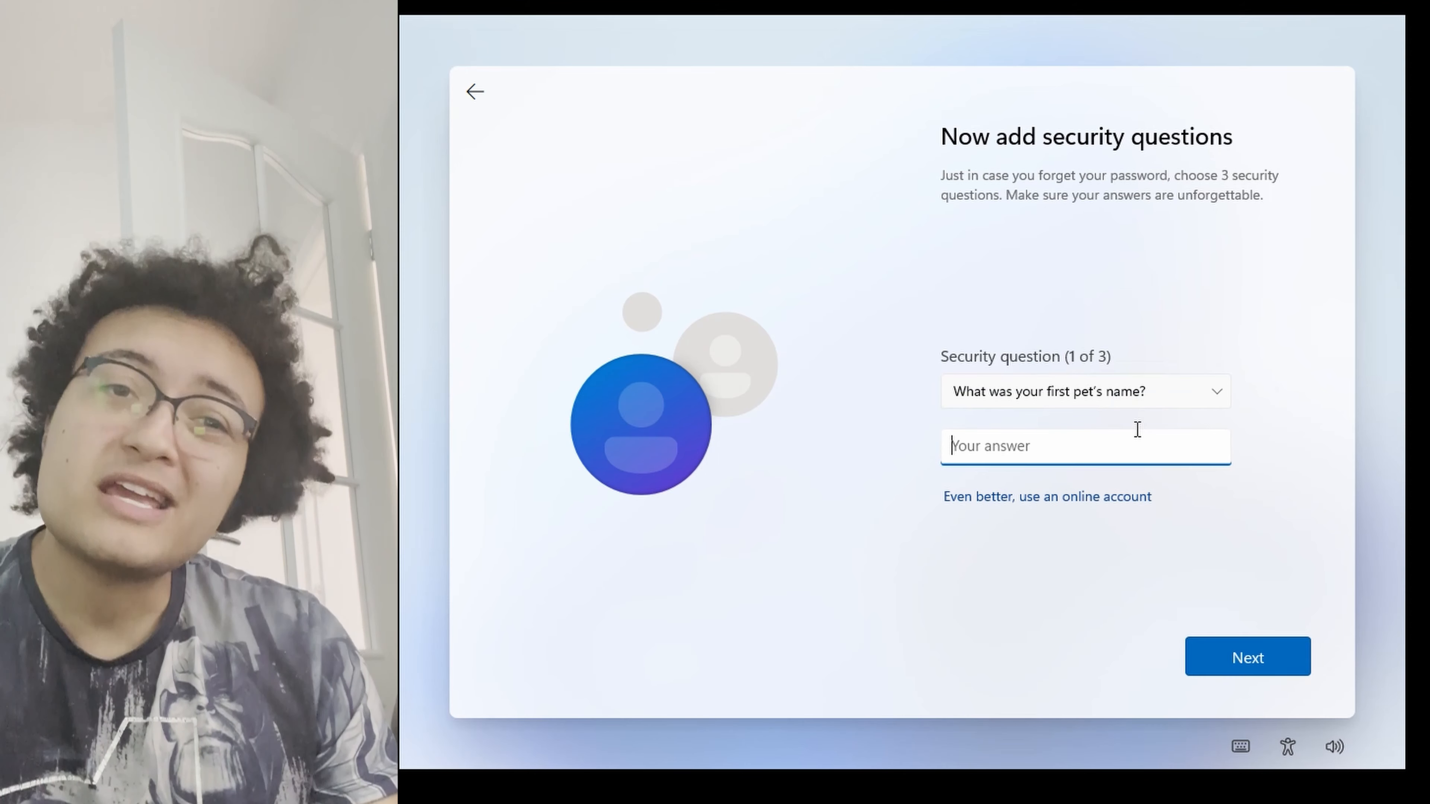
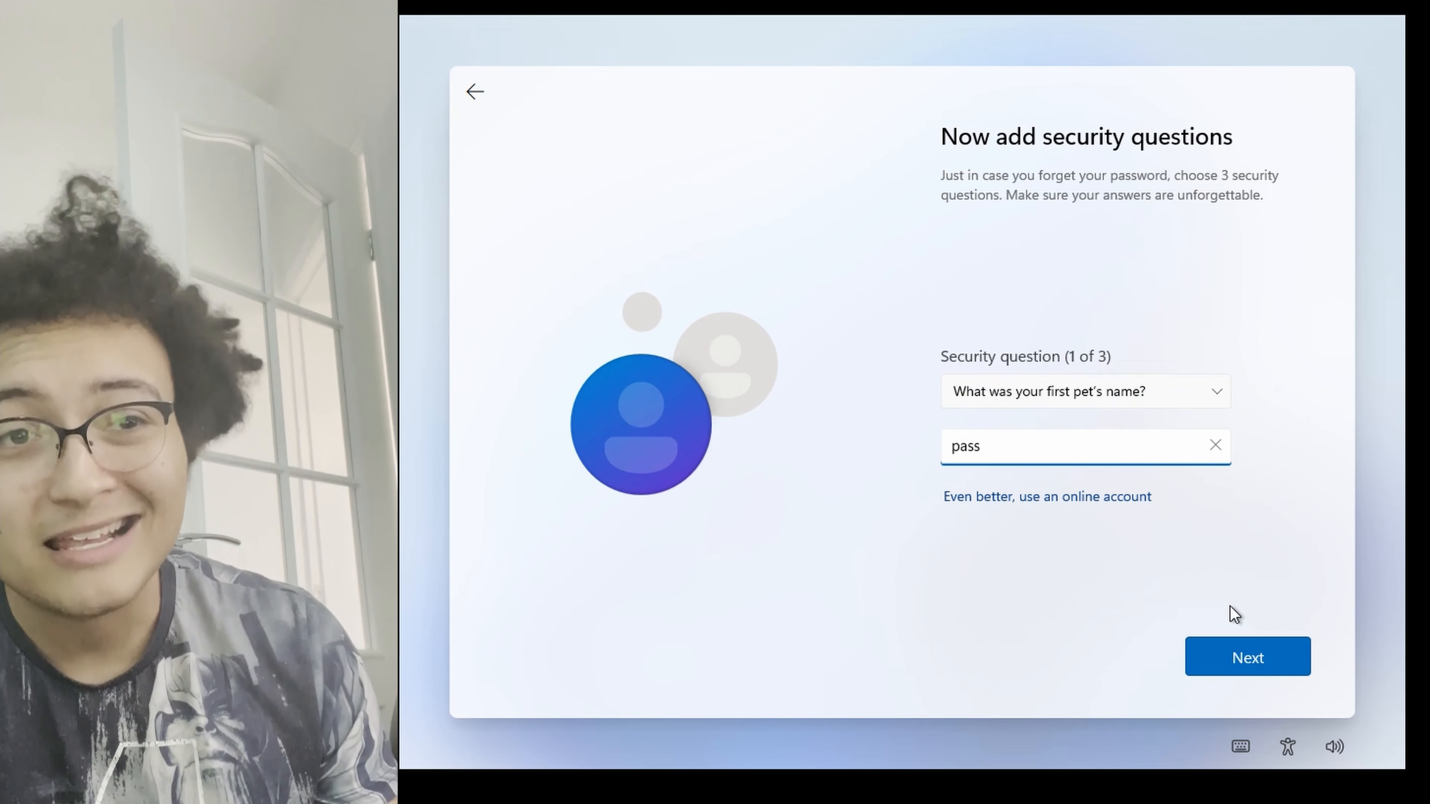
pyautogui.click(1247, 657)
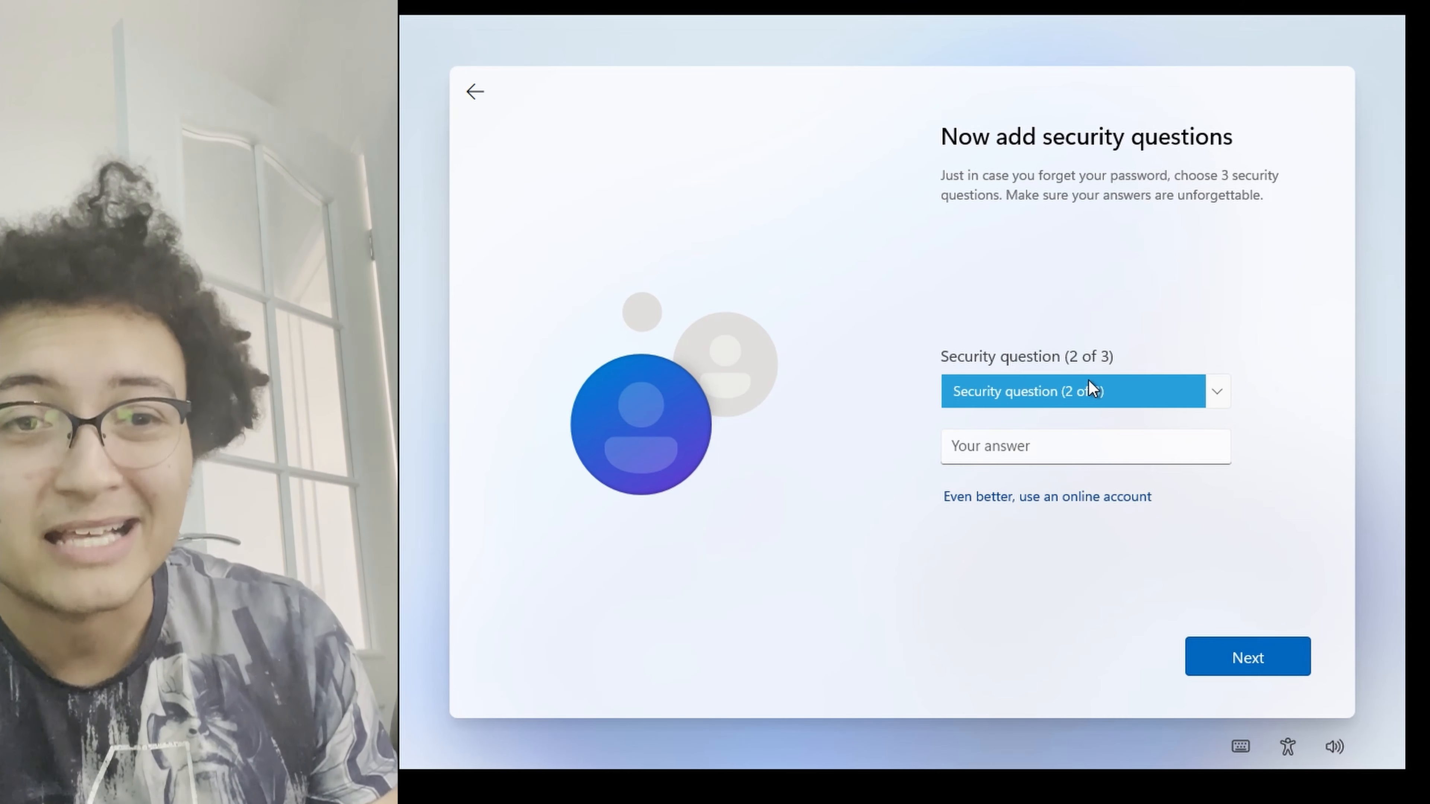
pyautogui.click(1085, 391)
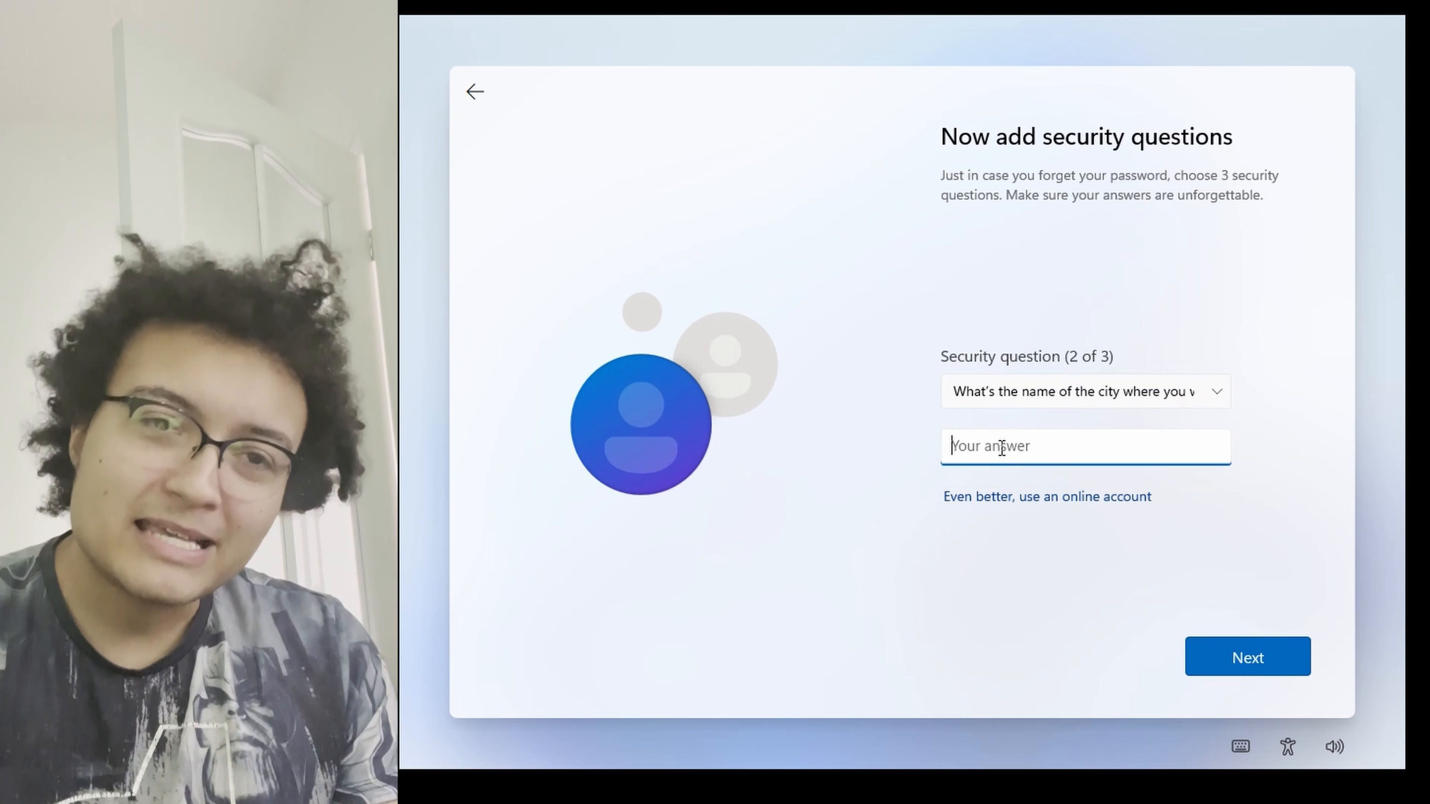
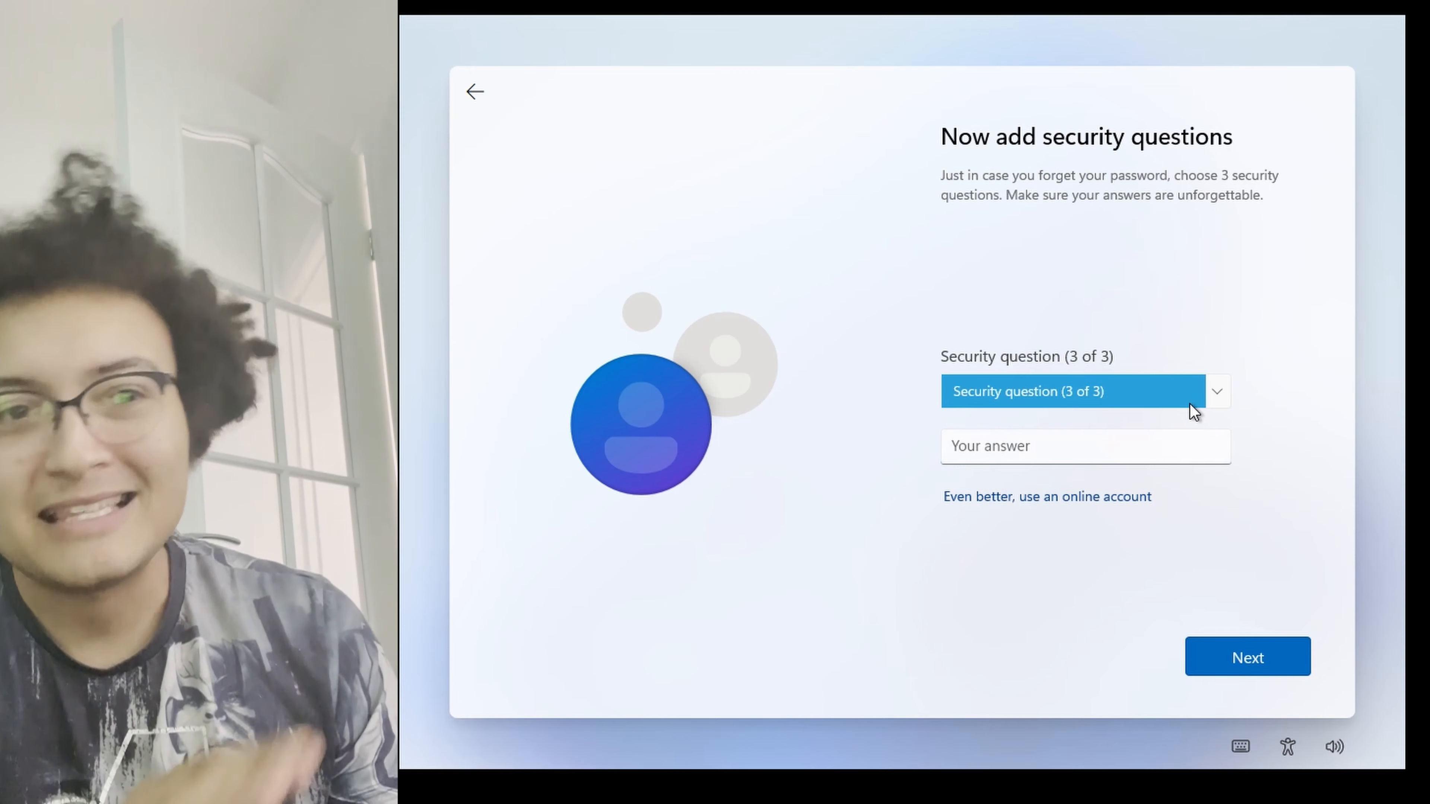
pyautogui.click(1085, 391)
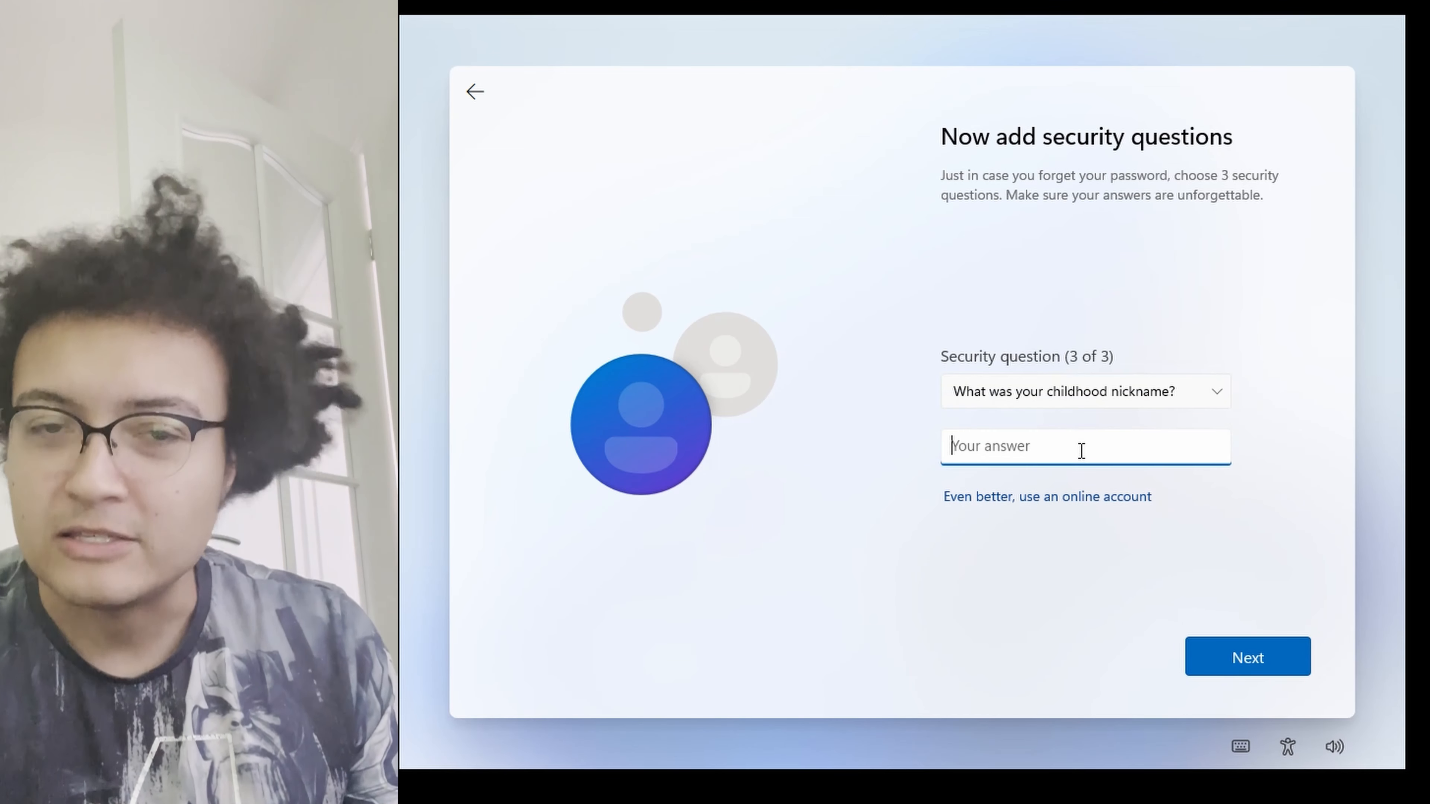
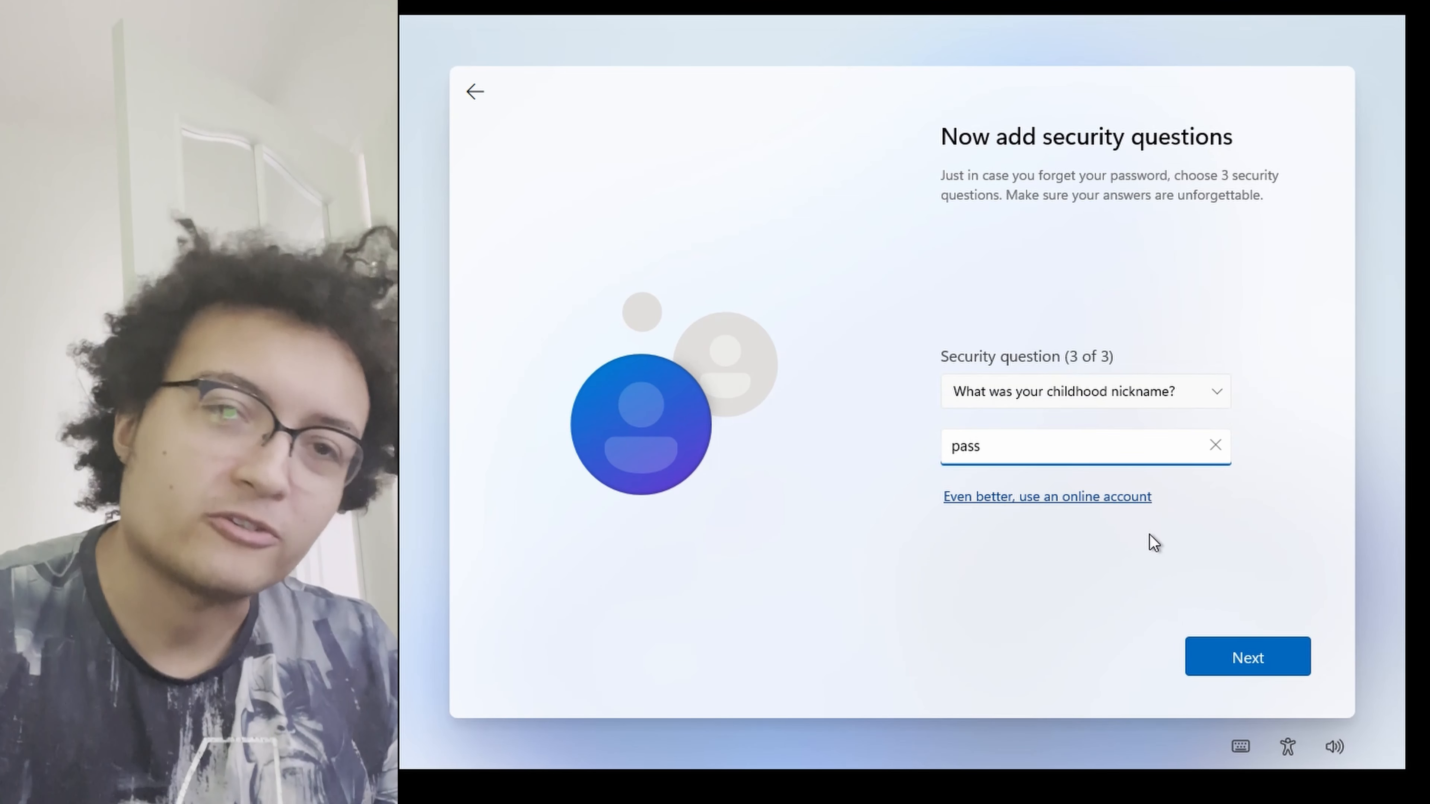
pyautogui.click(1247, 656)
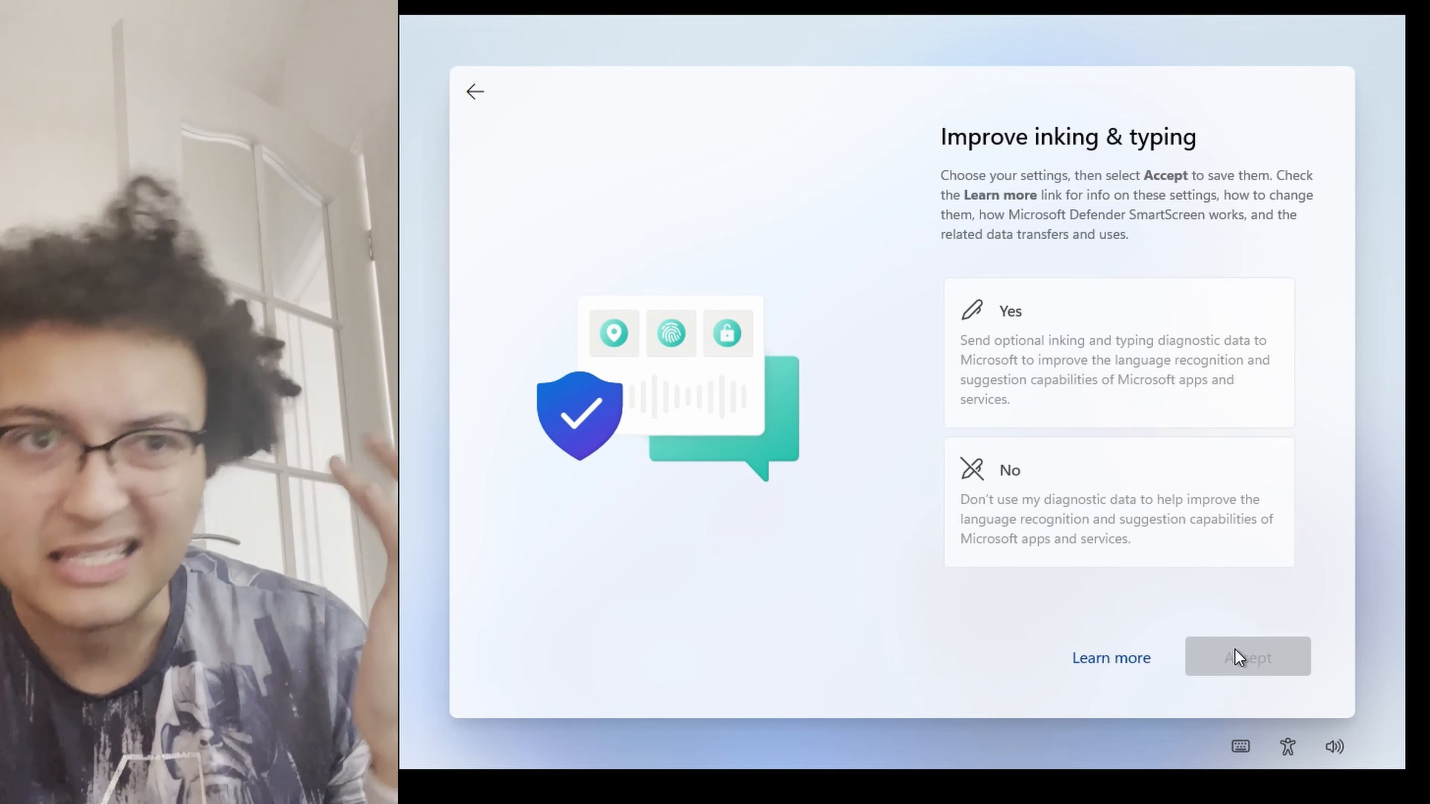
# - Decline inking & typing data, tailored experiences and advertising ID, finishing setup
pyautogui.click(1246, 656)
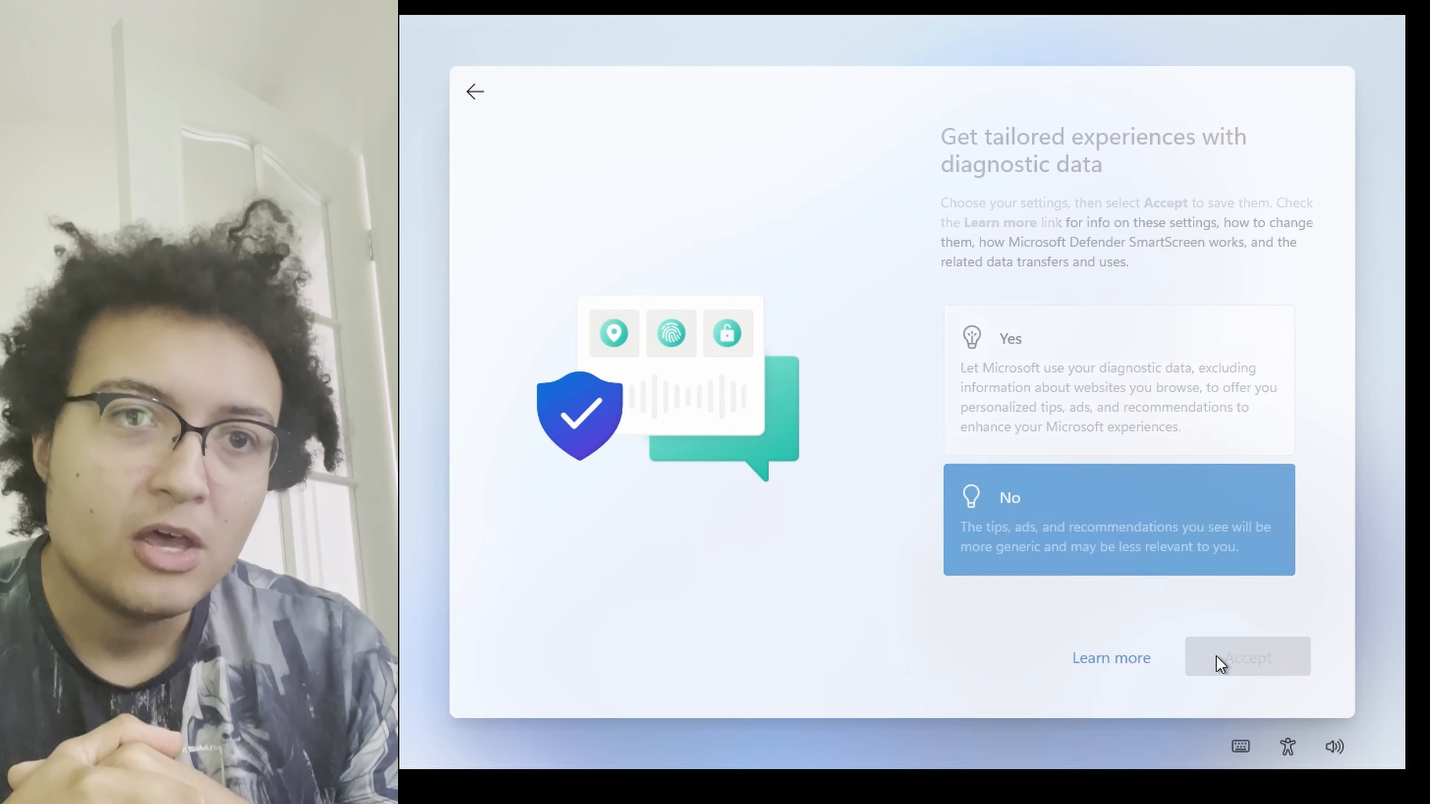
pyautogui.click(1245, 657)
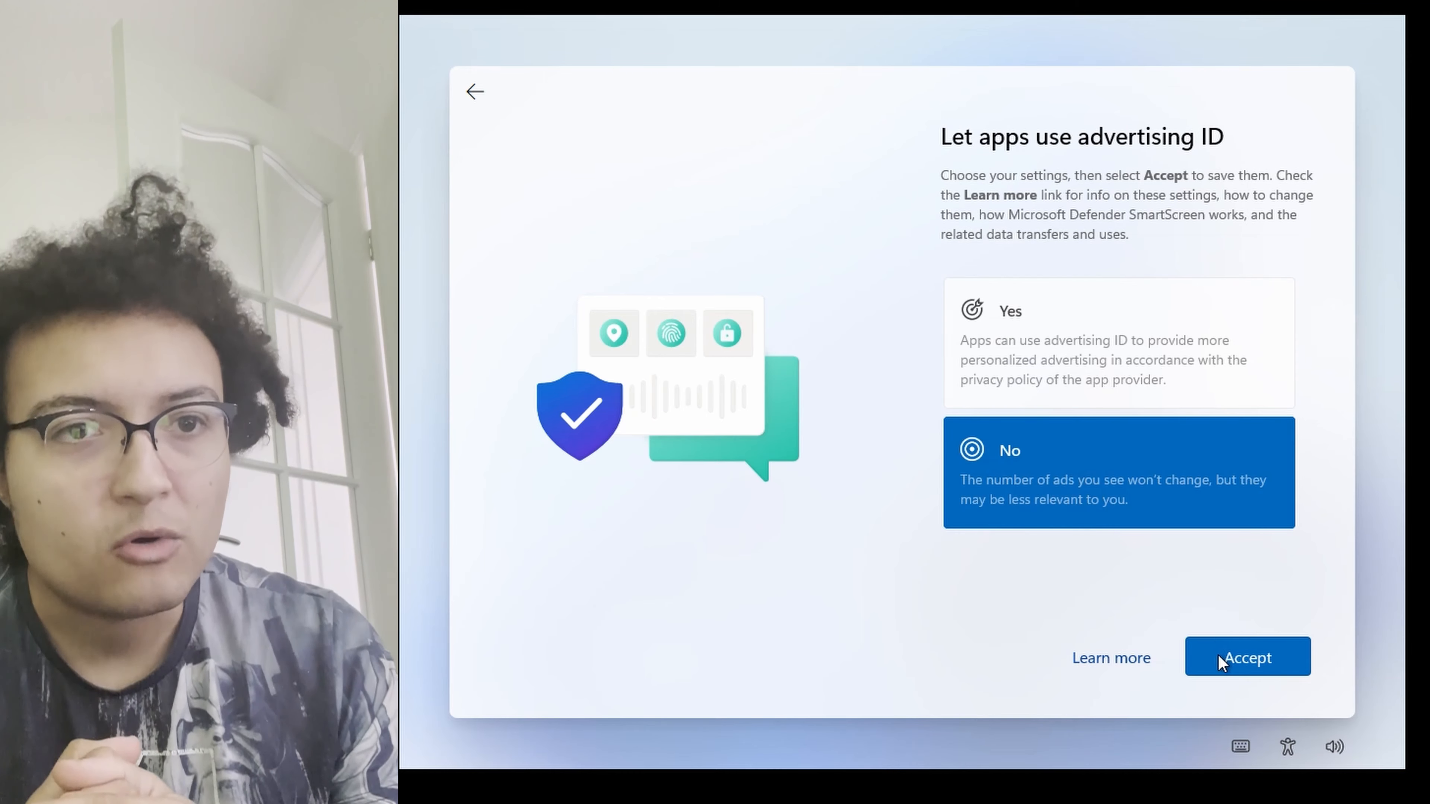
pyautogui.click(1247, 657)
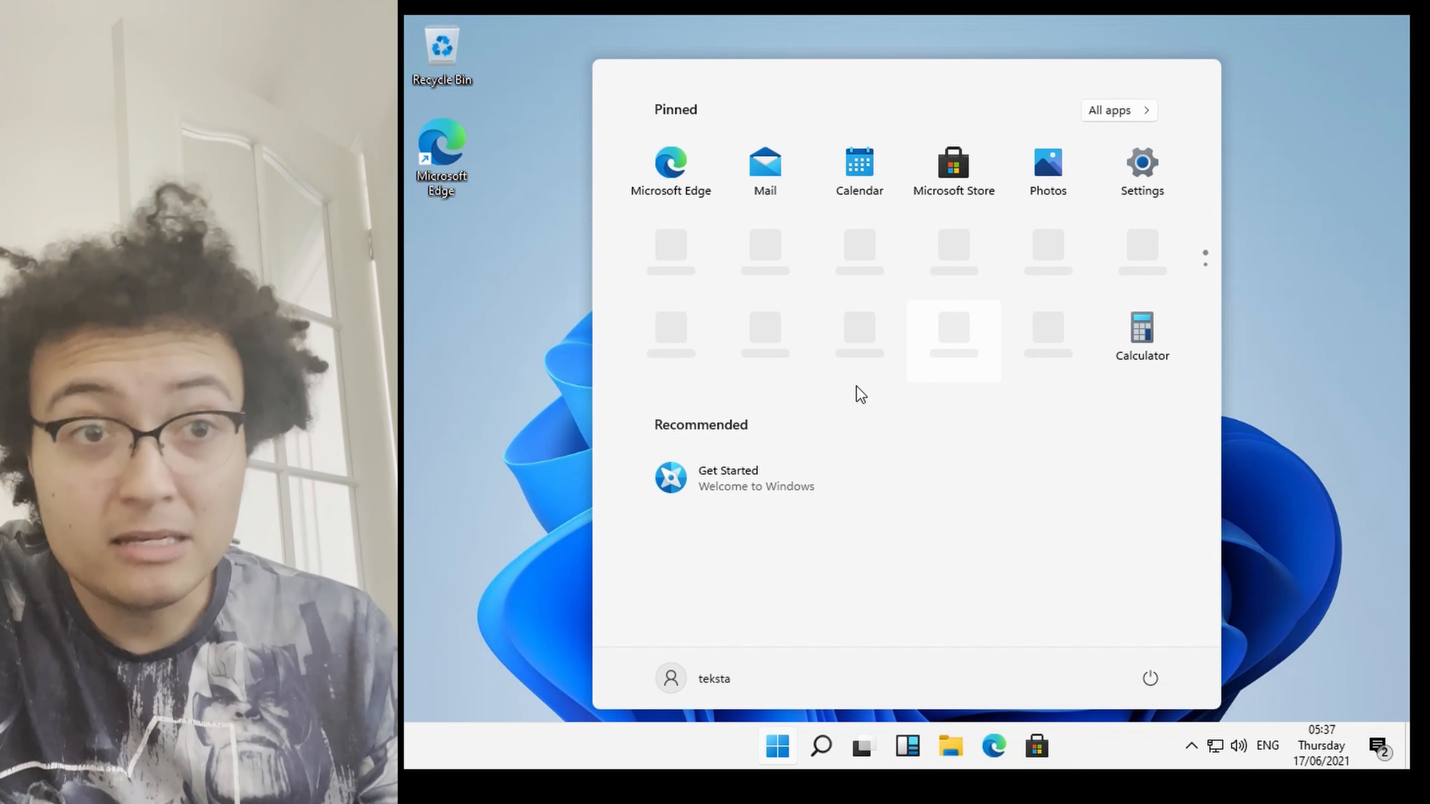
pyautogui.moveTo(501, 536)
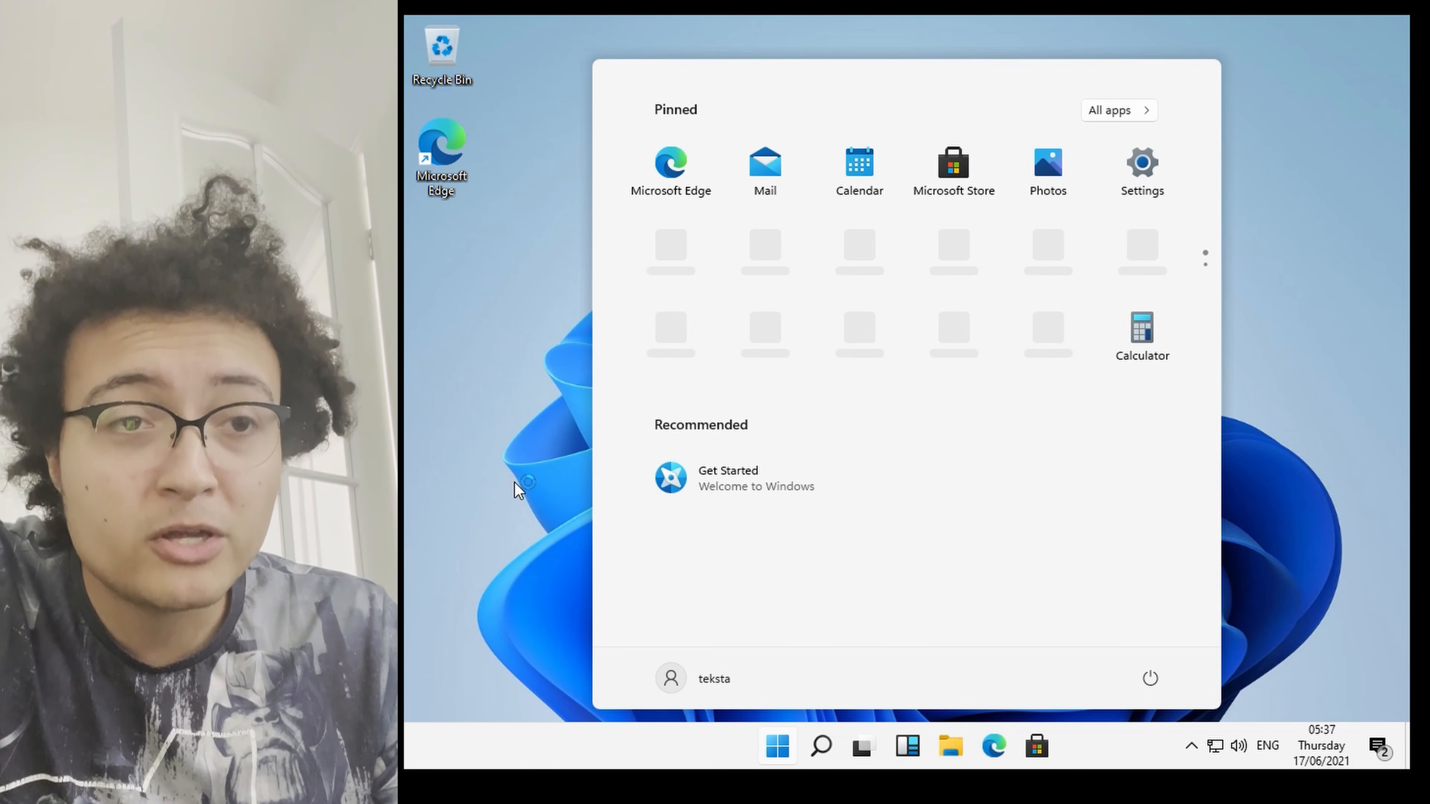
# - Close Start, dismiss the display driver notice and bring up the desktop's shortcut menu
pyautogui.click(776, 746)
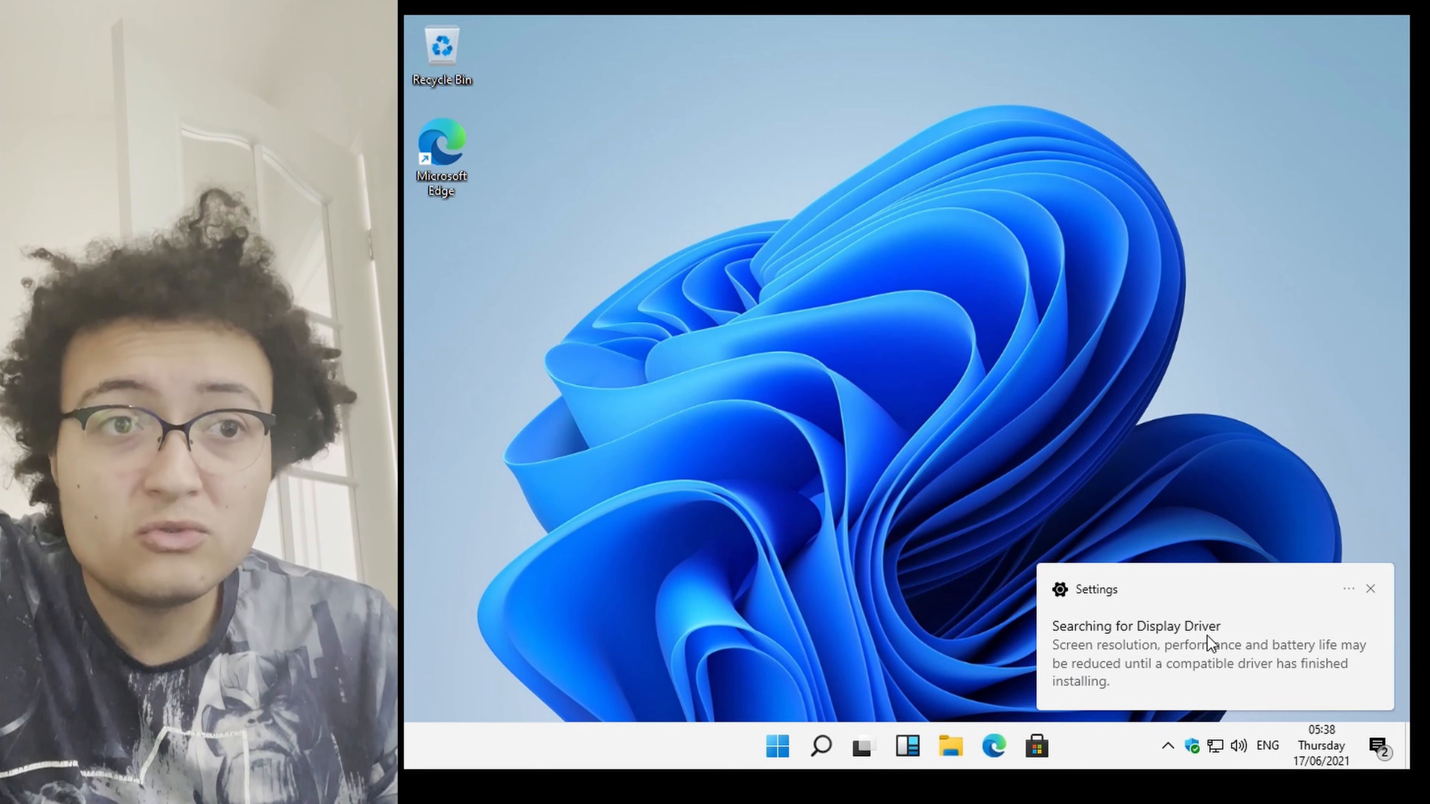
pyautogui.moveTo(1327, 604)
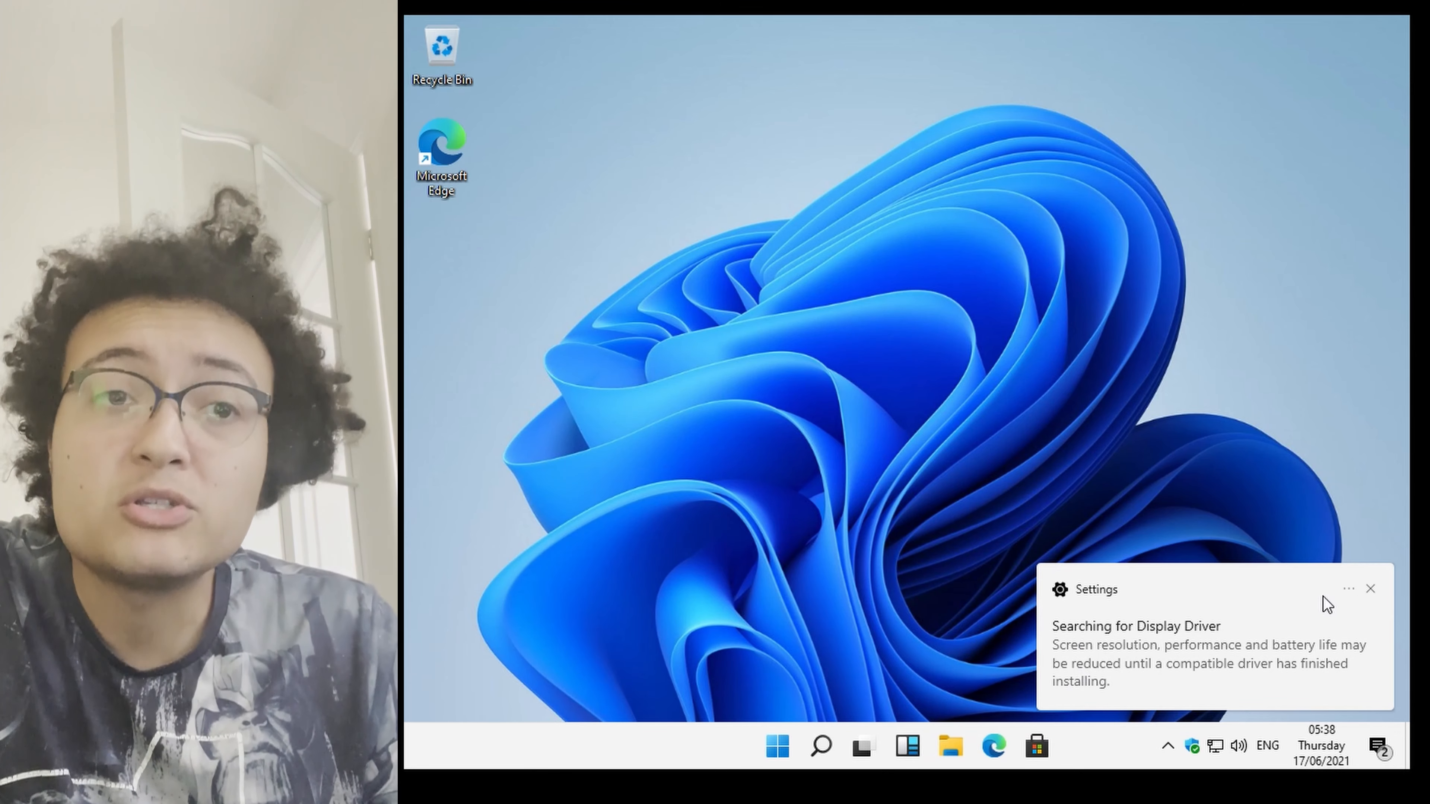
pyautogui.click(1370, 589)
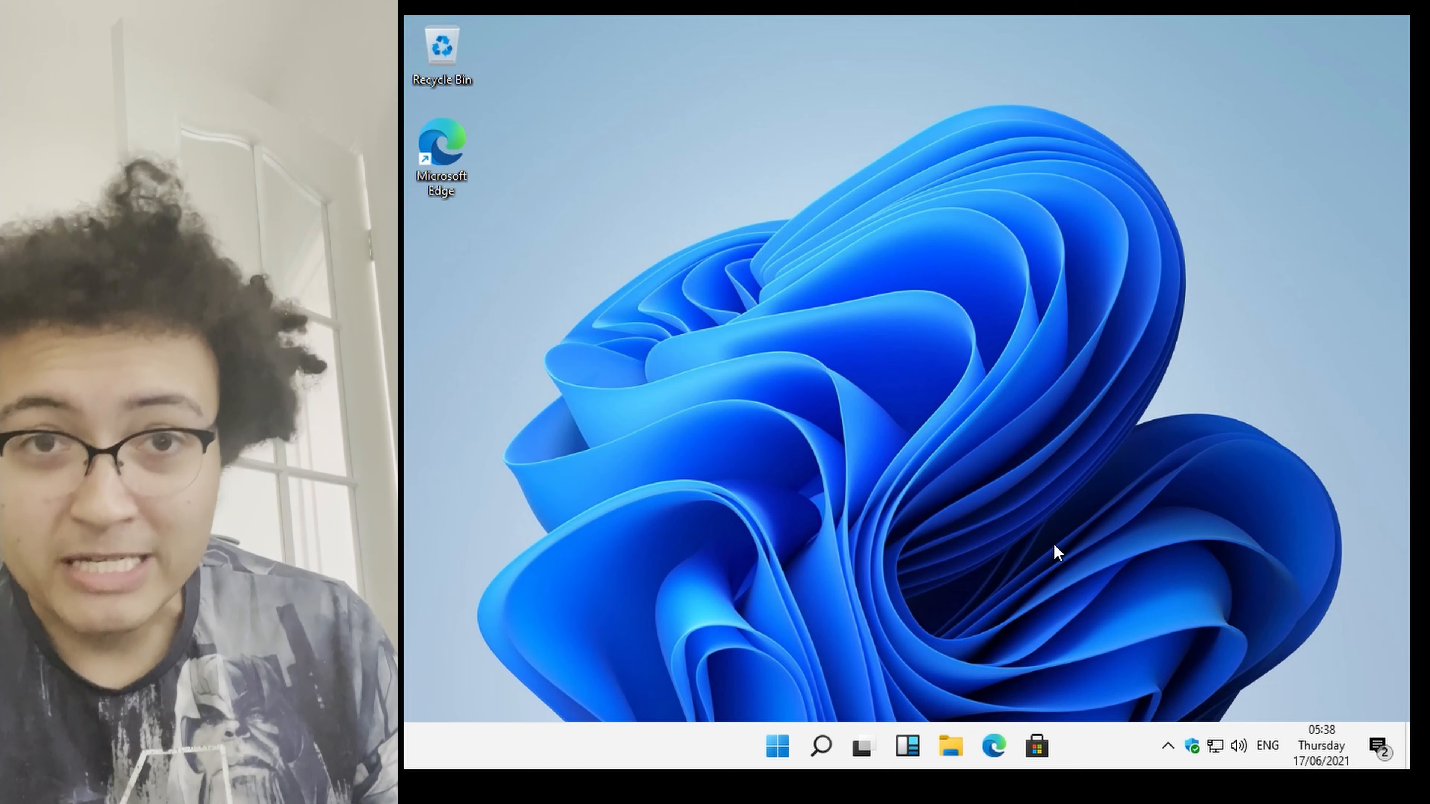
pyautogui.rightClick(1053, 551)
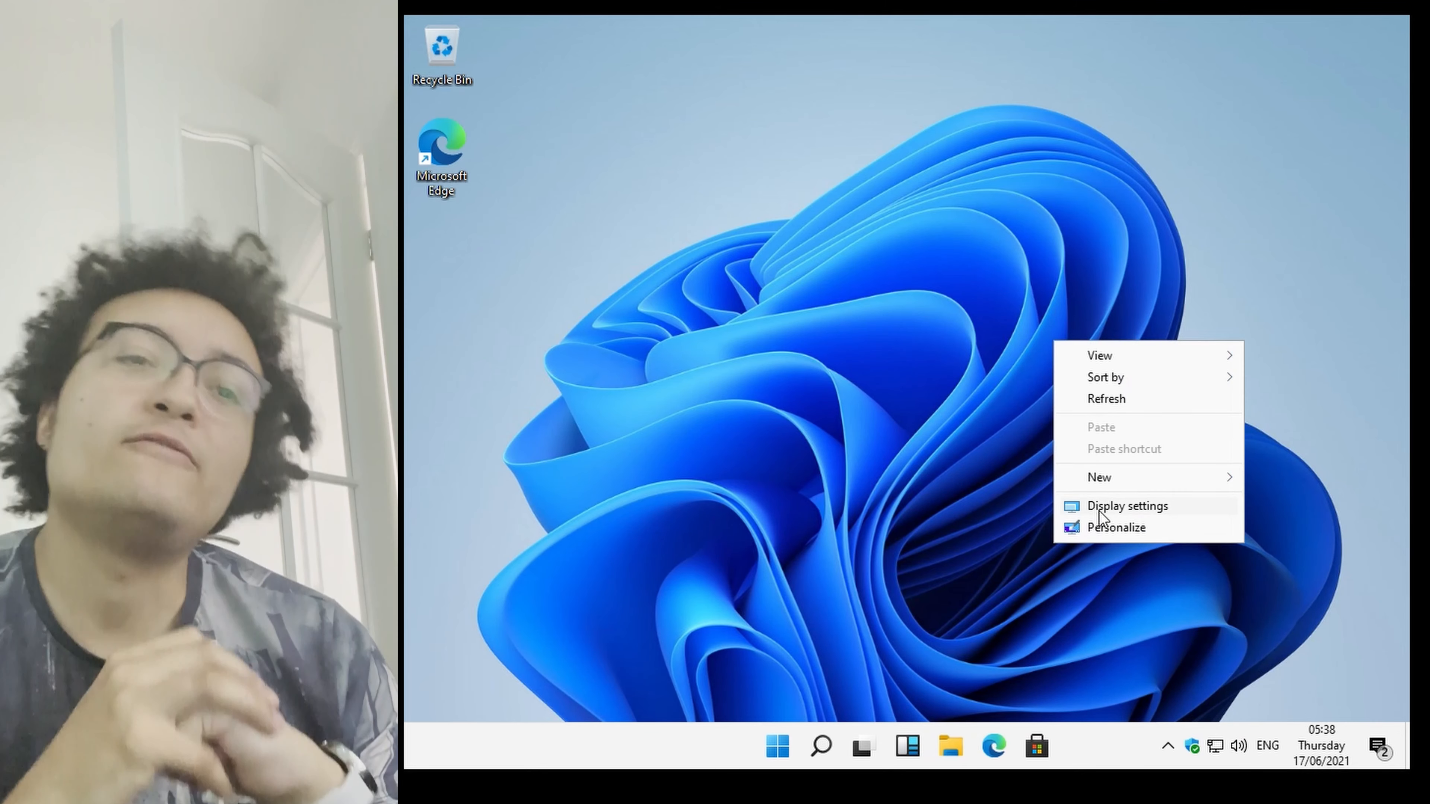